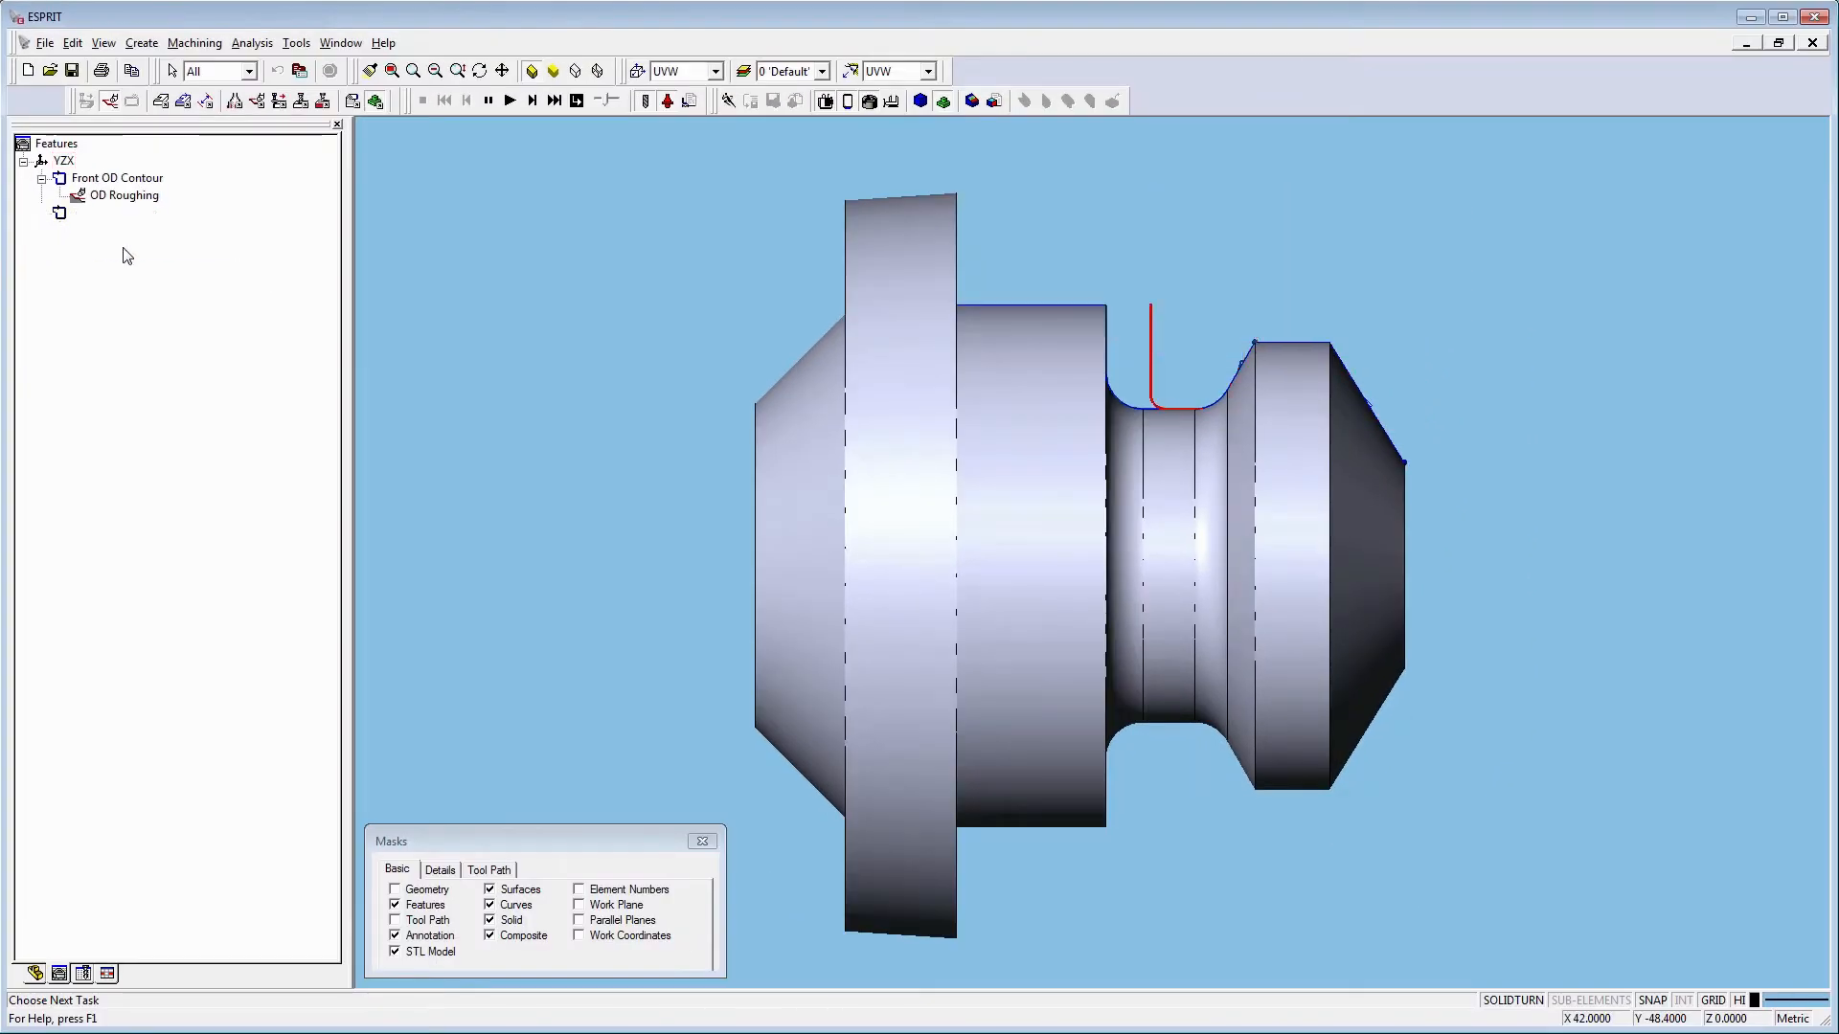
Select the Front OD Groove feature holding OD Grooving and Groove Finishing Contouring
{"action": "left_click", "coordinate": [127, 195]}
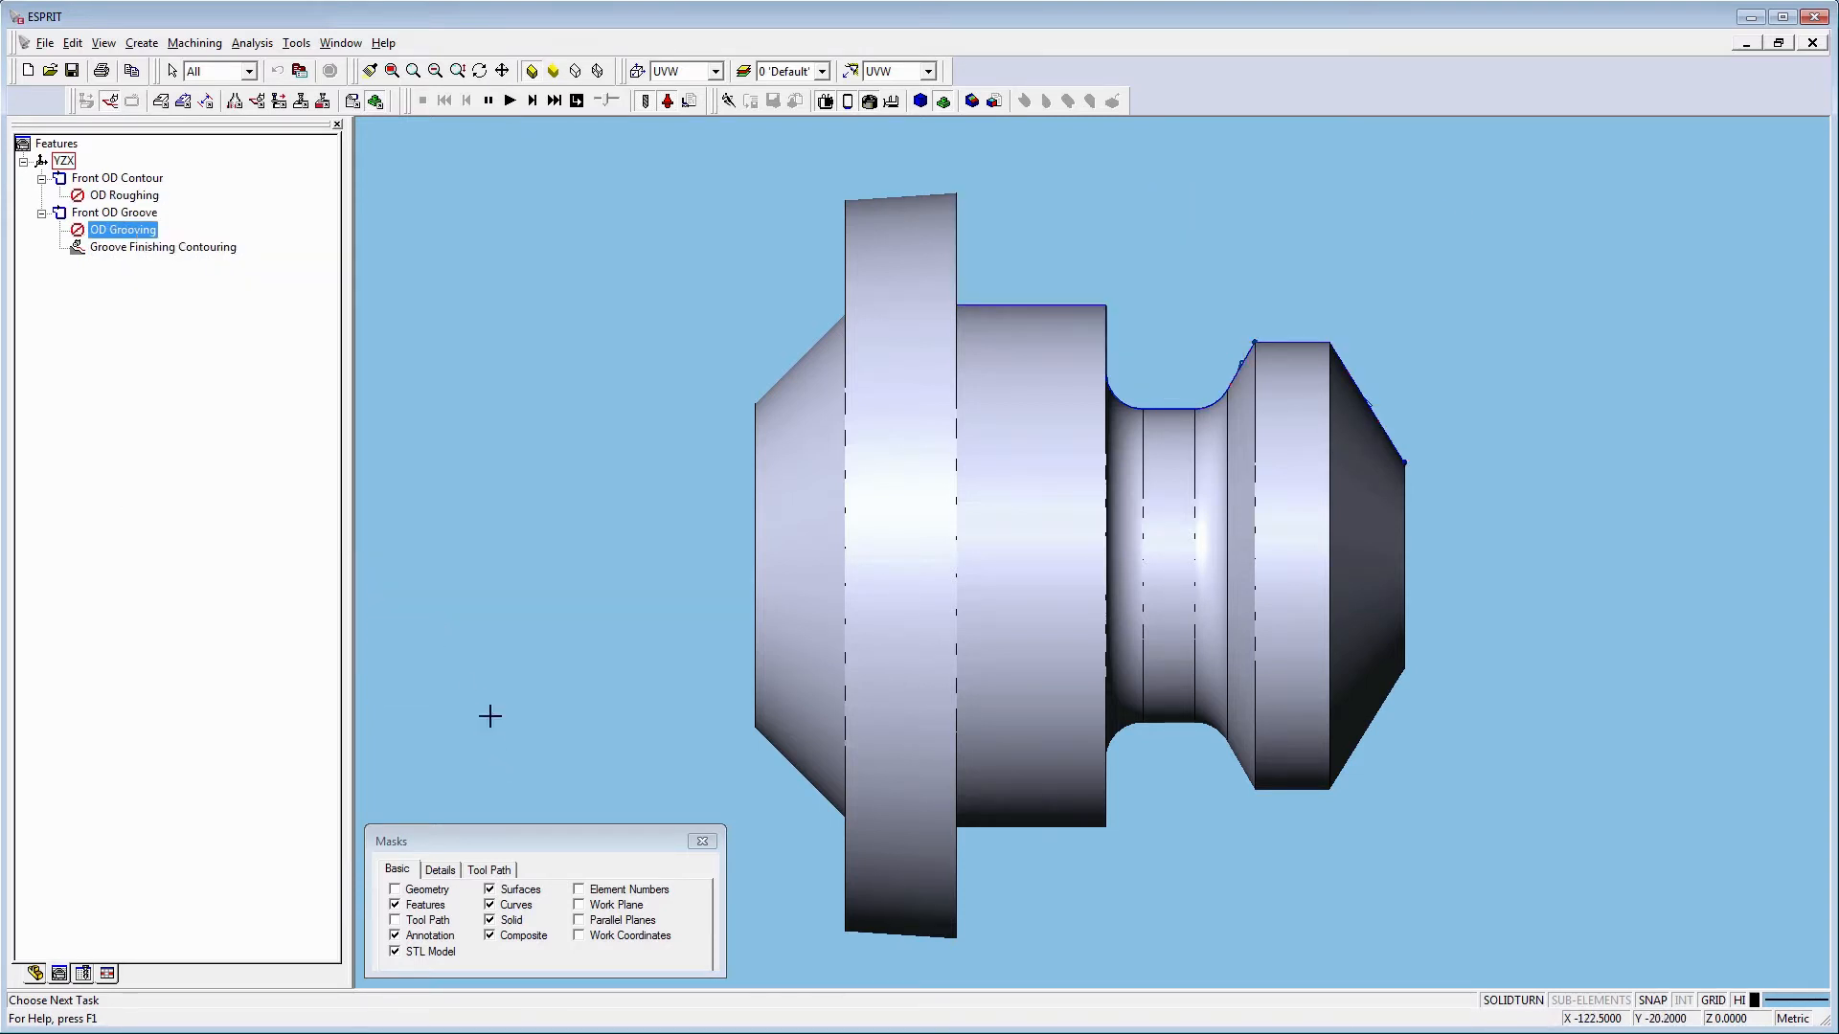
{"action": "left_click", "coordinate": [163, 247]}
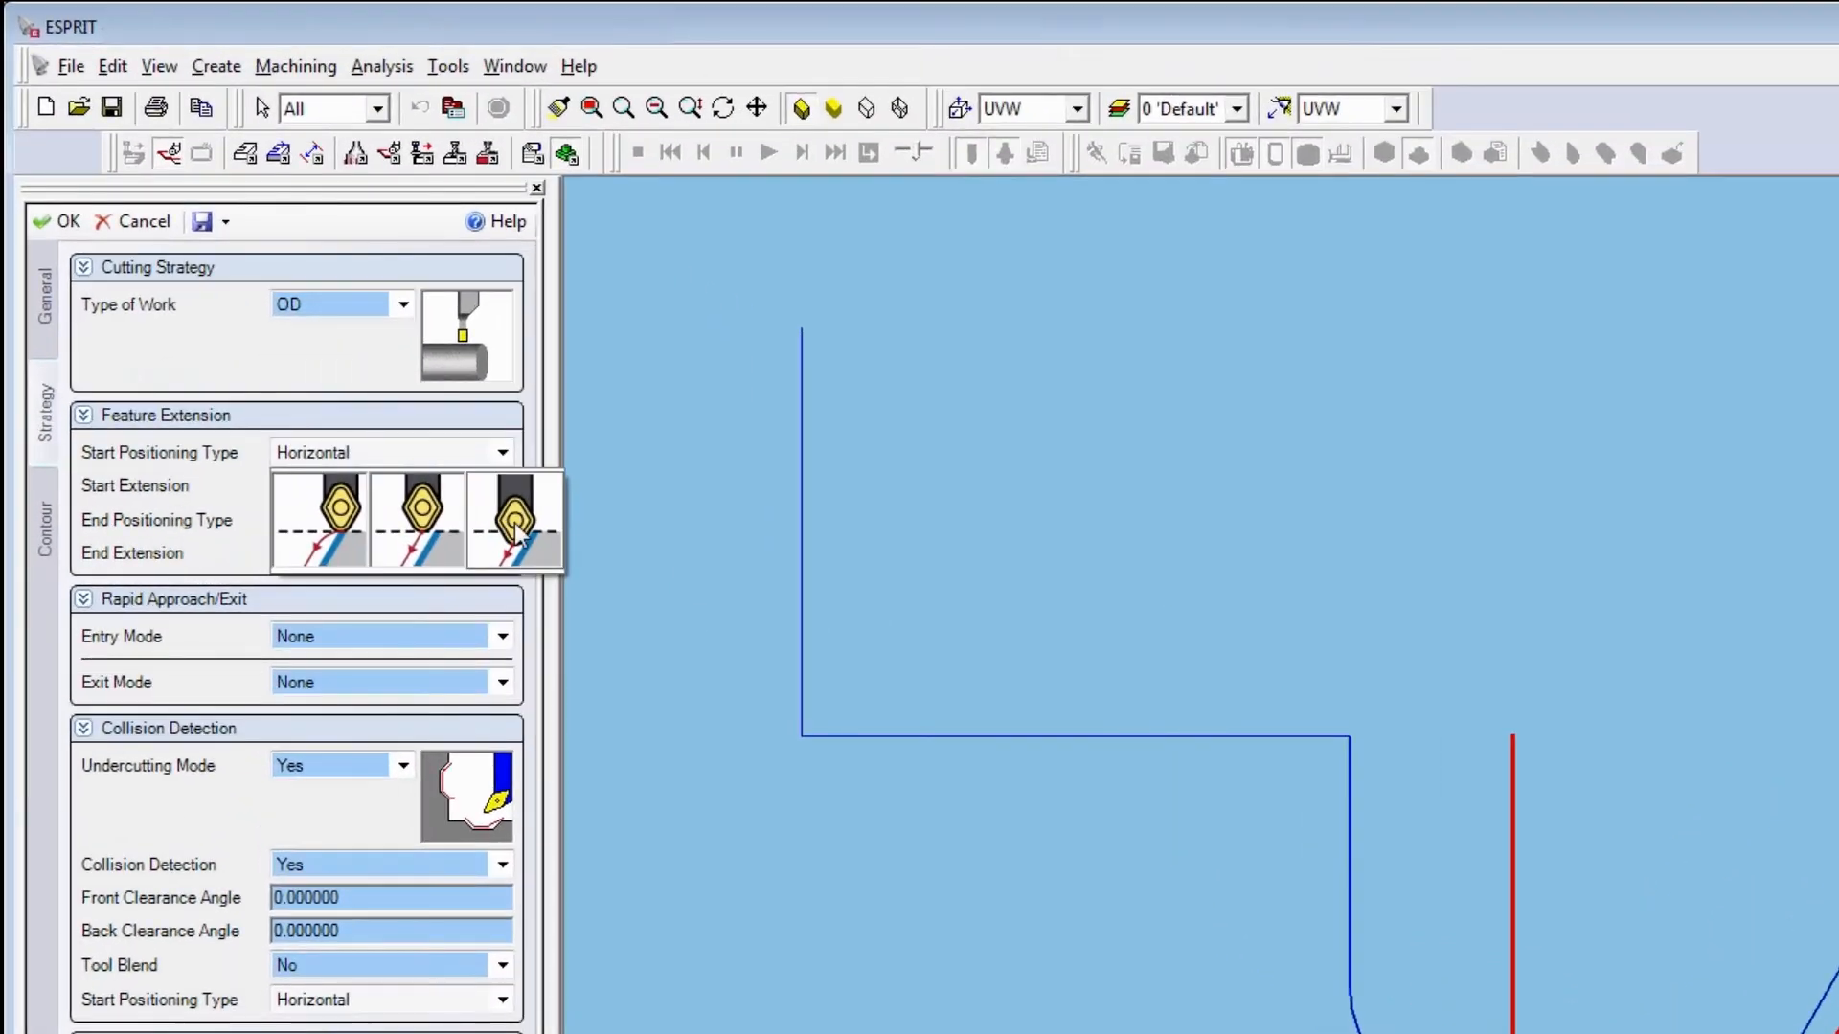
Set the groove finishing start positioning type to Blend and confirm the operation
{"action": "left_click", "coordinate": [55, 221]}
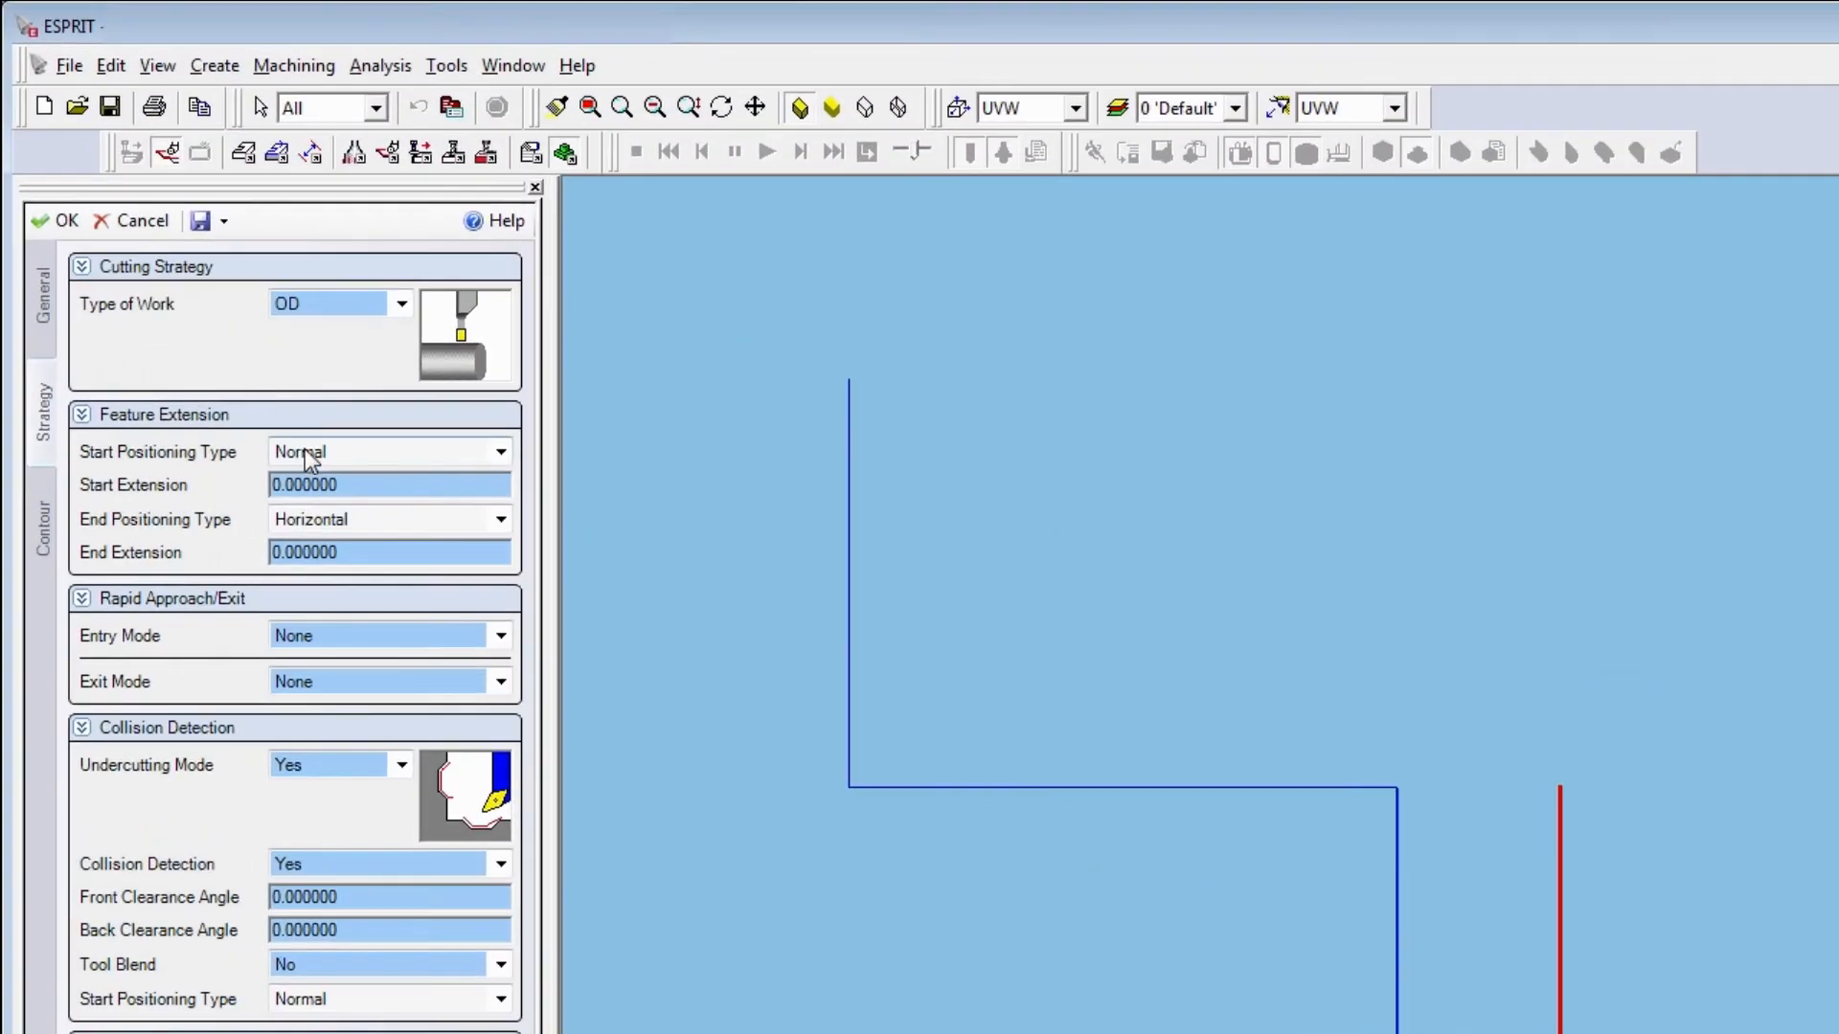
{"action": "left_click", "coordinate": [387, 452]}
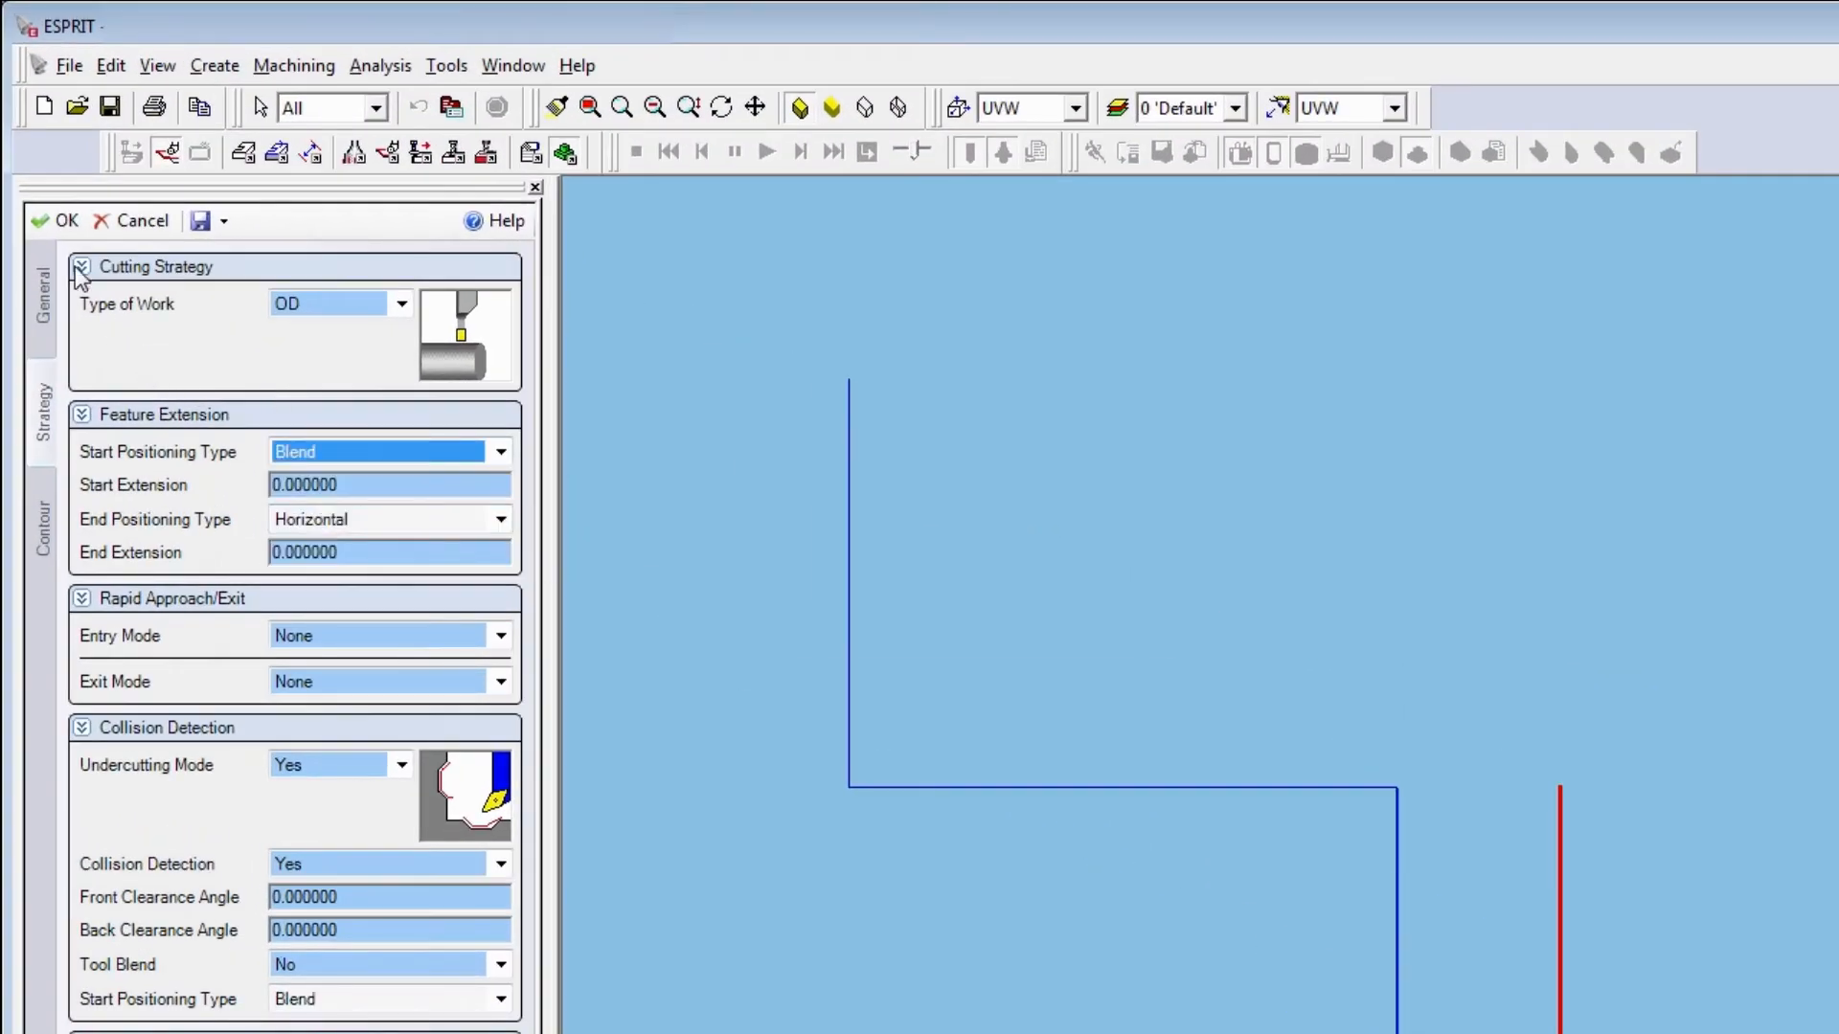
{"action": "left_click", "coordinate": [55, 220]}
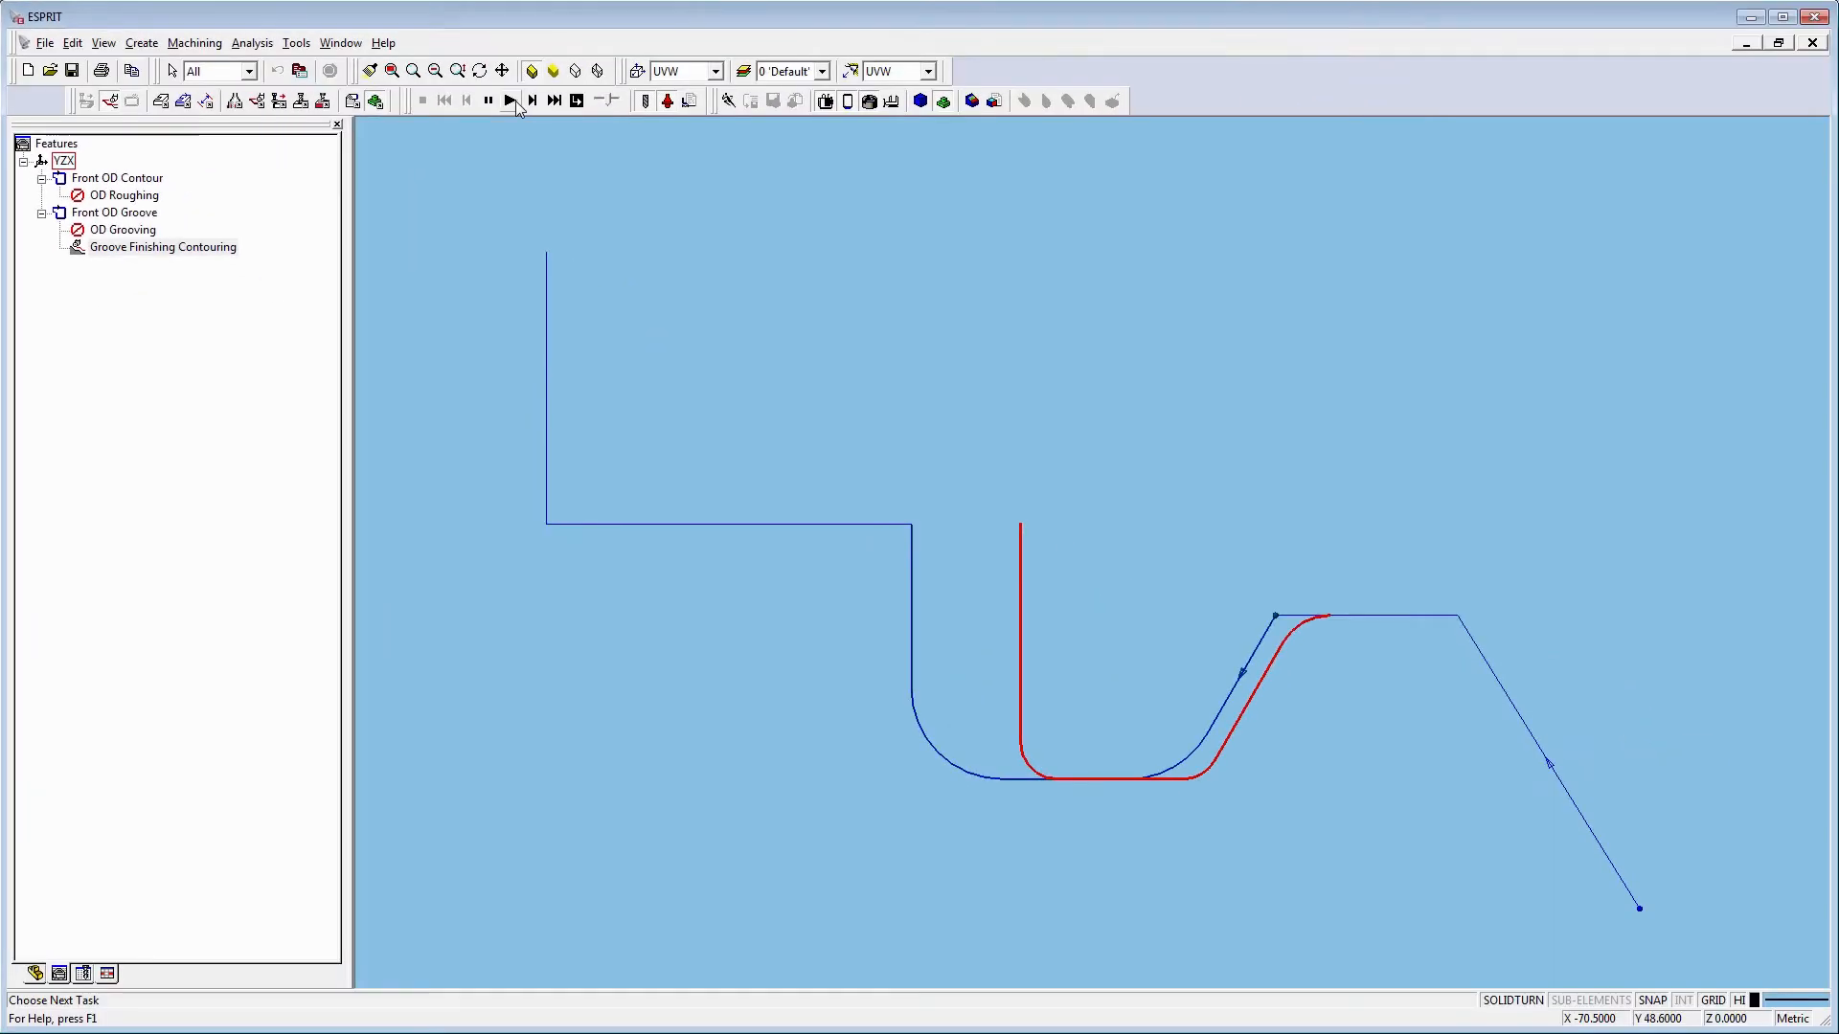
Recompute the toolpaths and reopen the Groove Finishing Contouring settings
{"action": "left_click", "coordinate": [530, 100]}
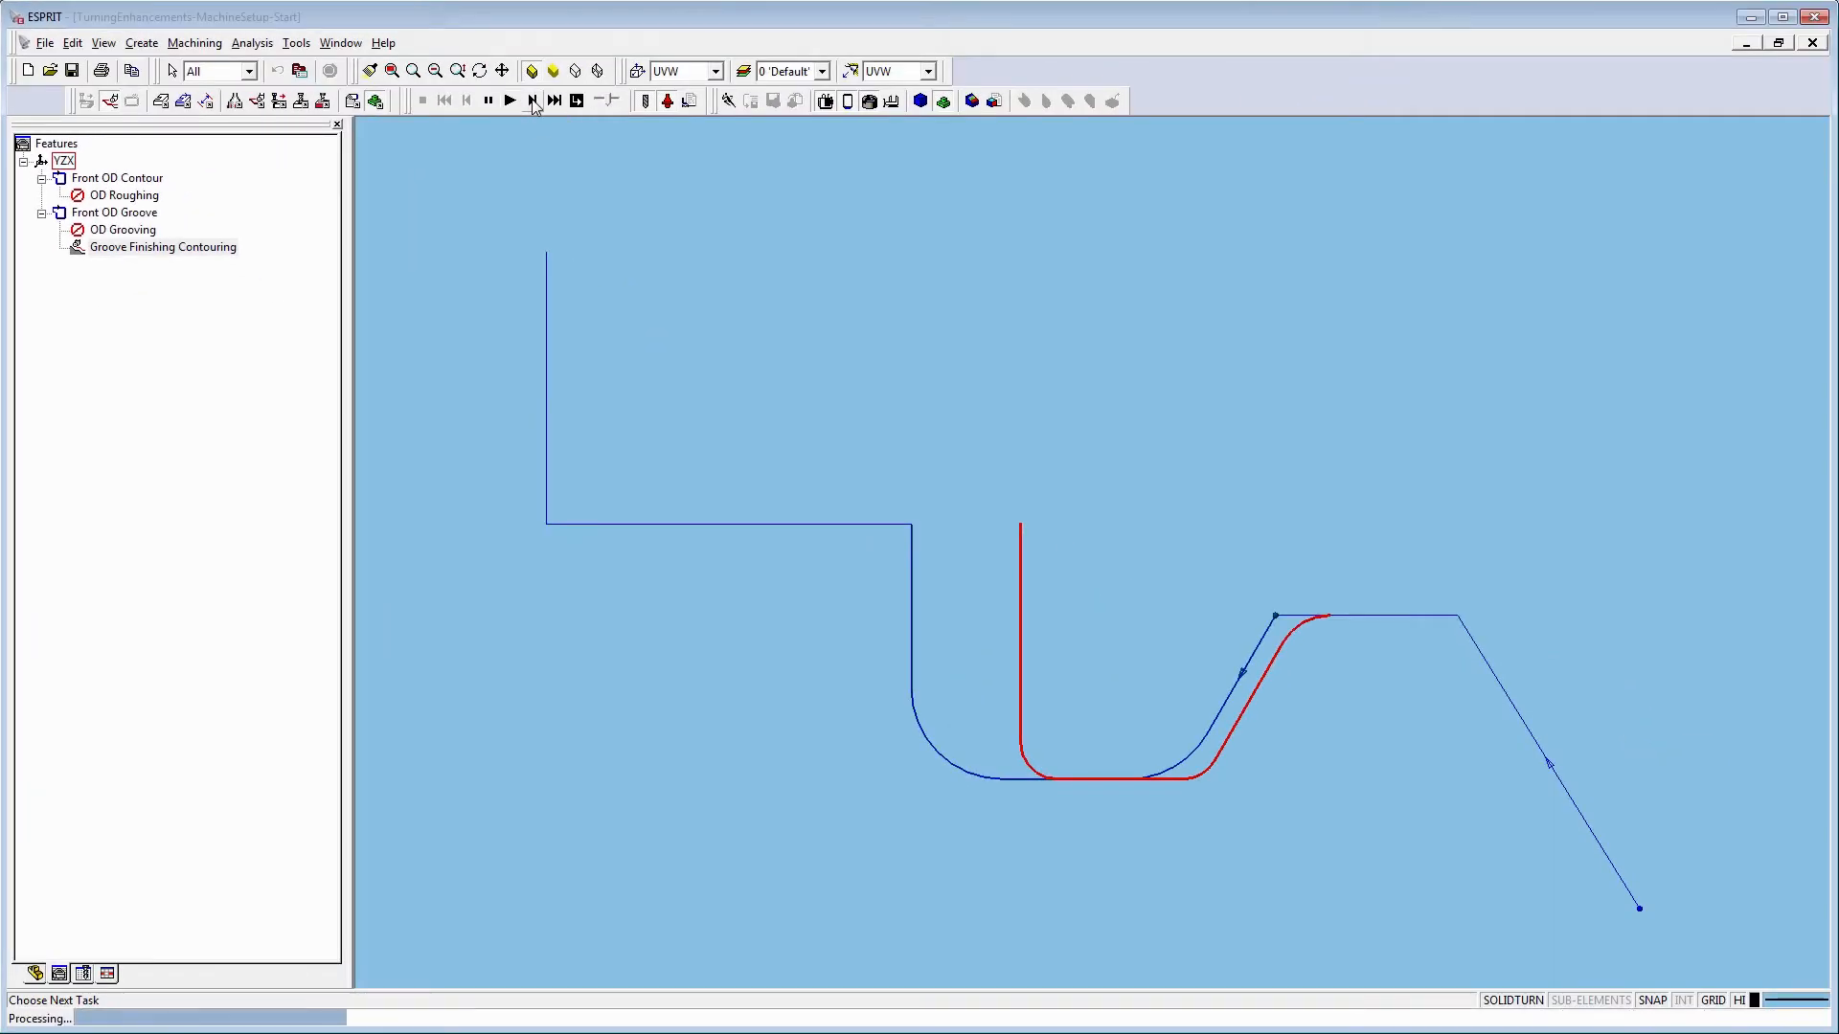
{"action": "left_click", "coordinate": [161, 247]}
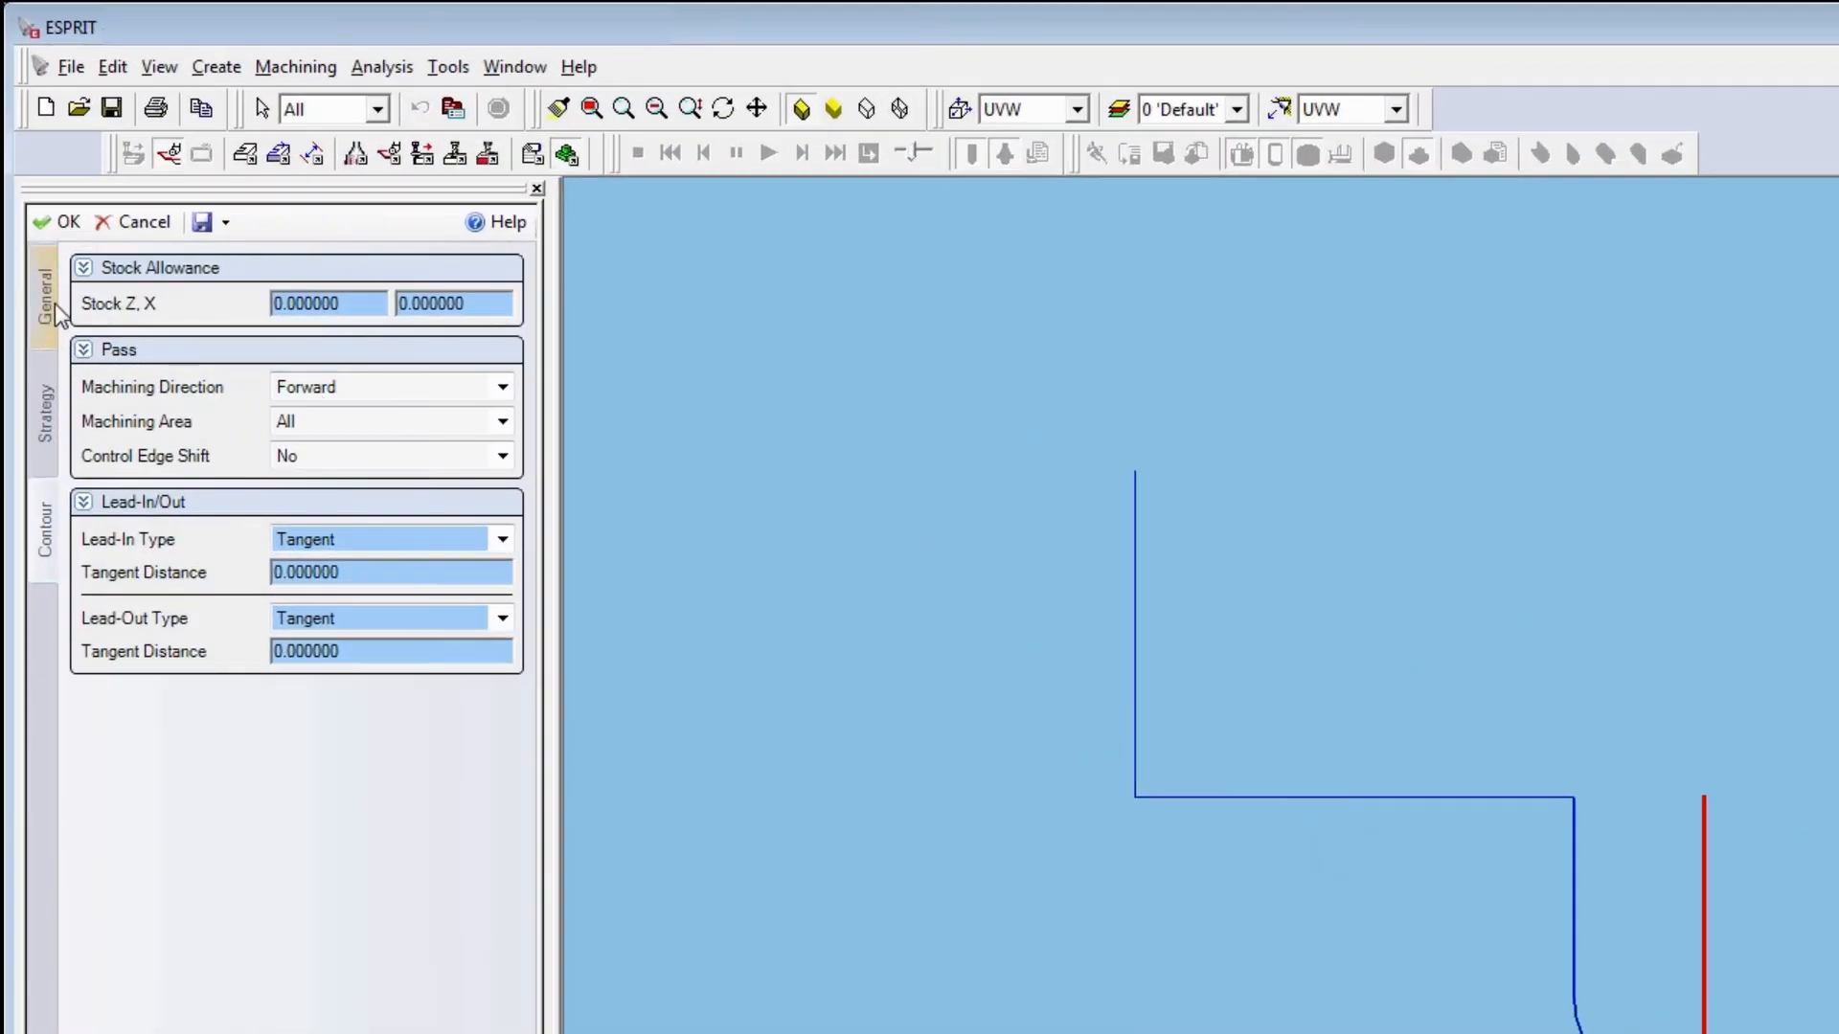
Set the contour machining area to Alternate with a 90° transition angle and confirm
{"action": "left_click", "coordinate": [44, 416]}
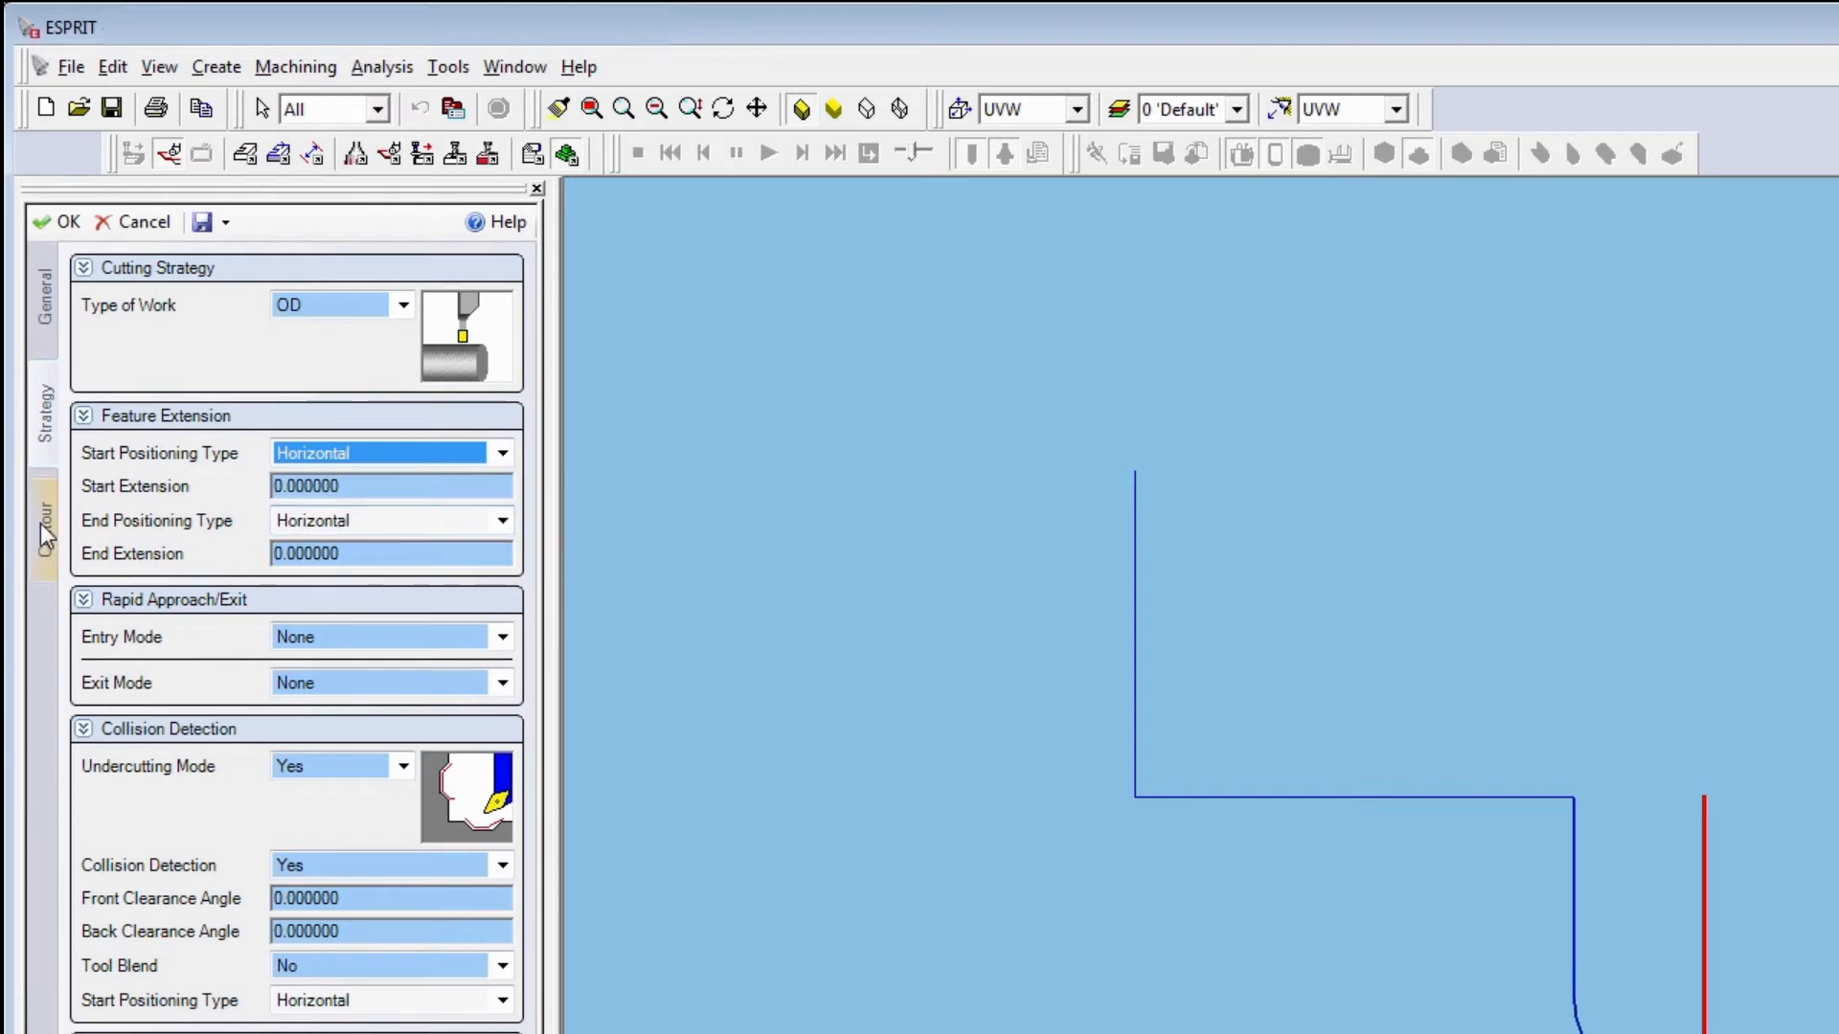
{"action": "left_click", "coordinate": [44, 534]}
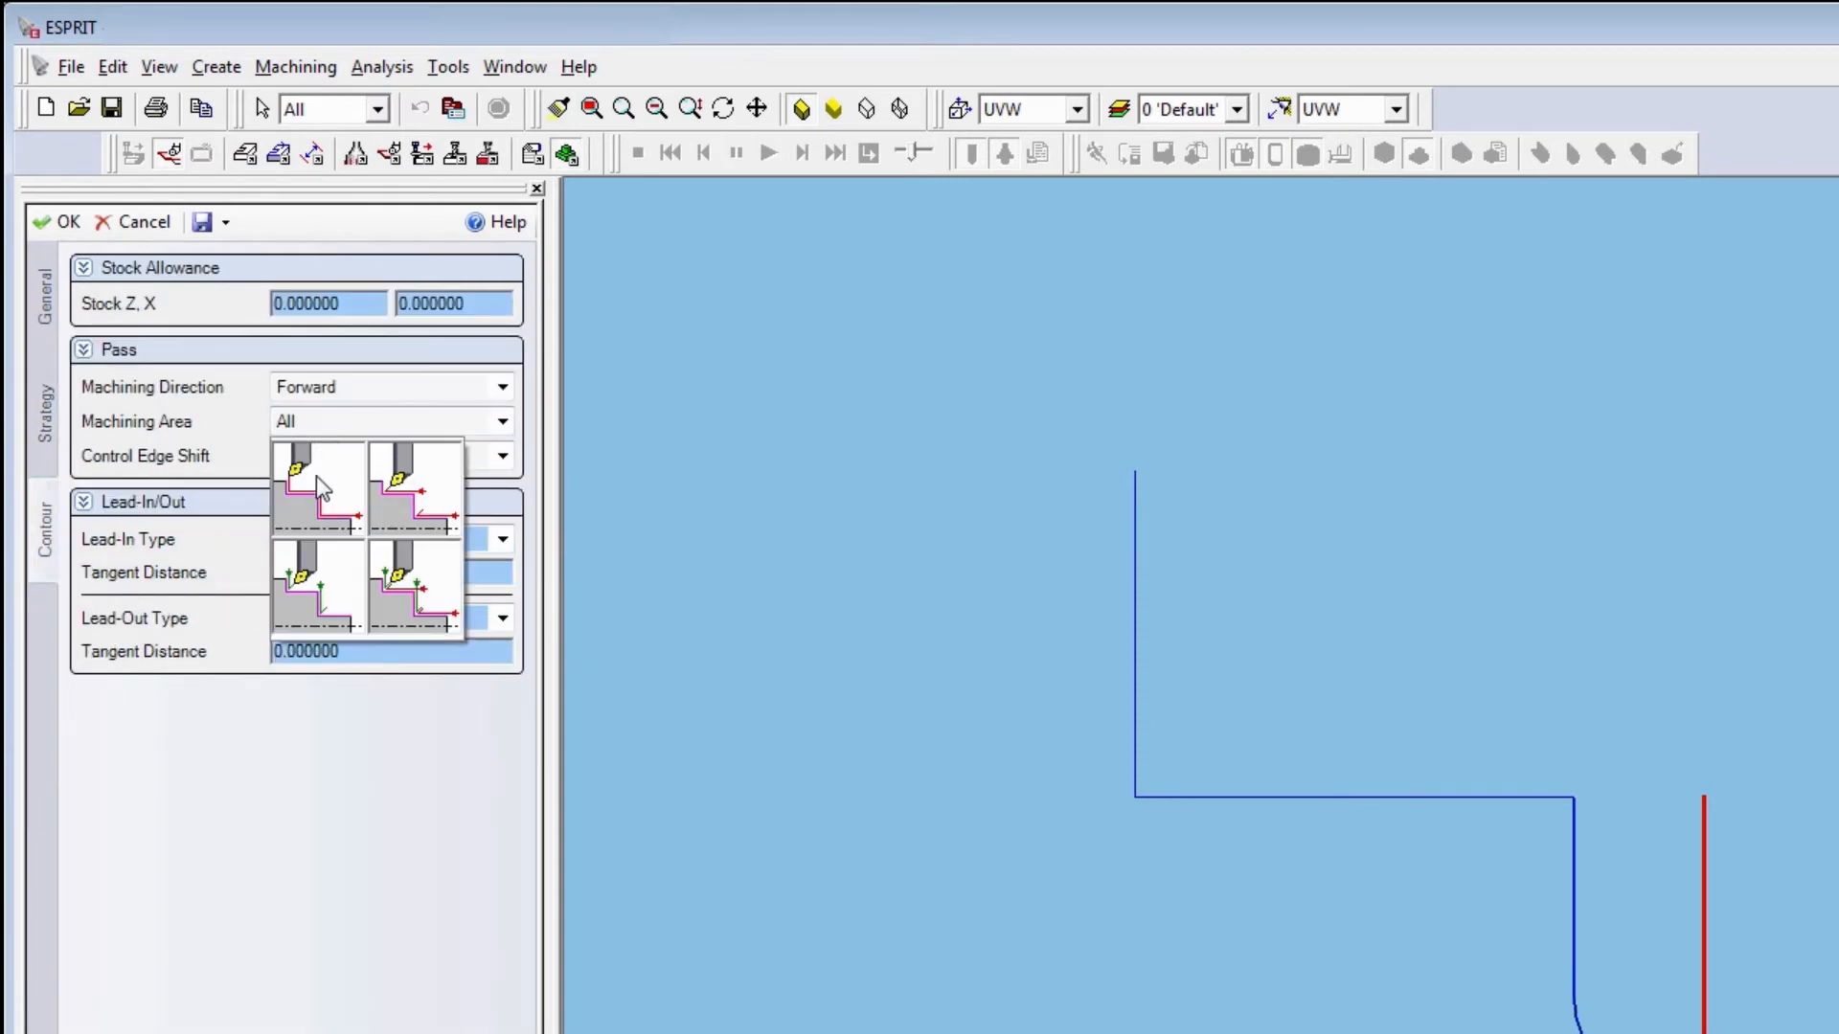
{"action": "left_click", "coordinate": [410, 586]}
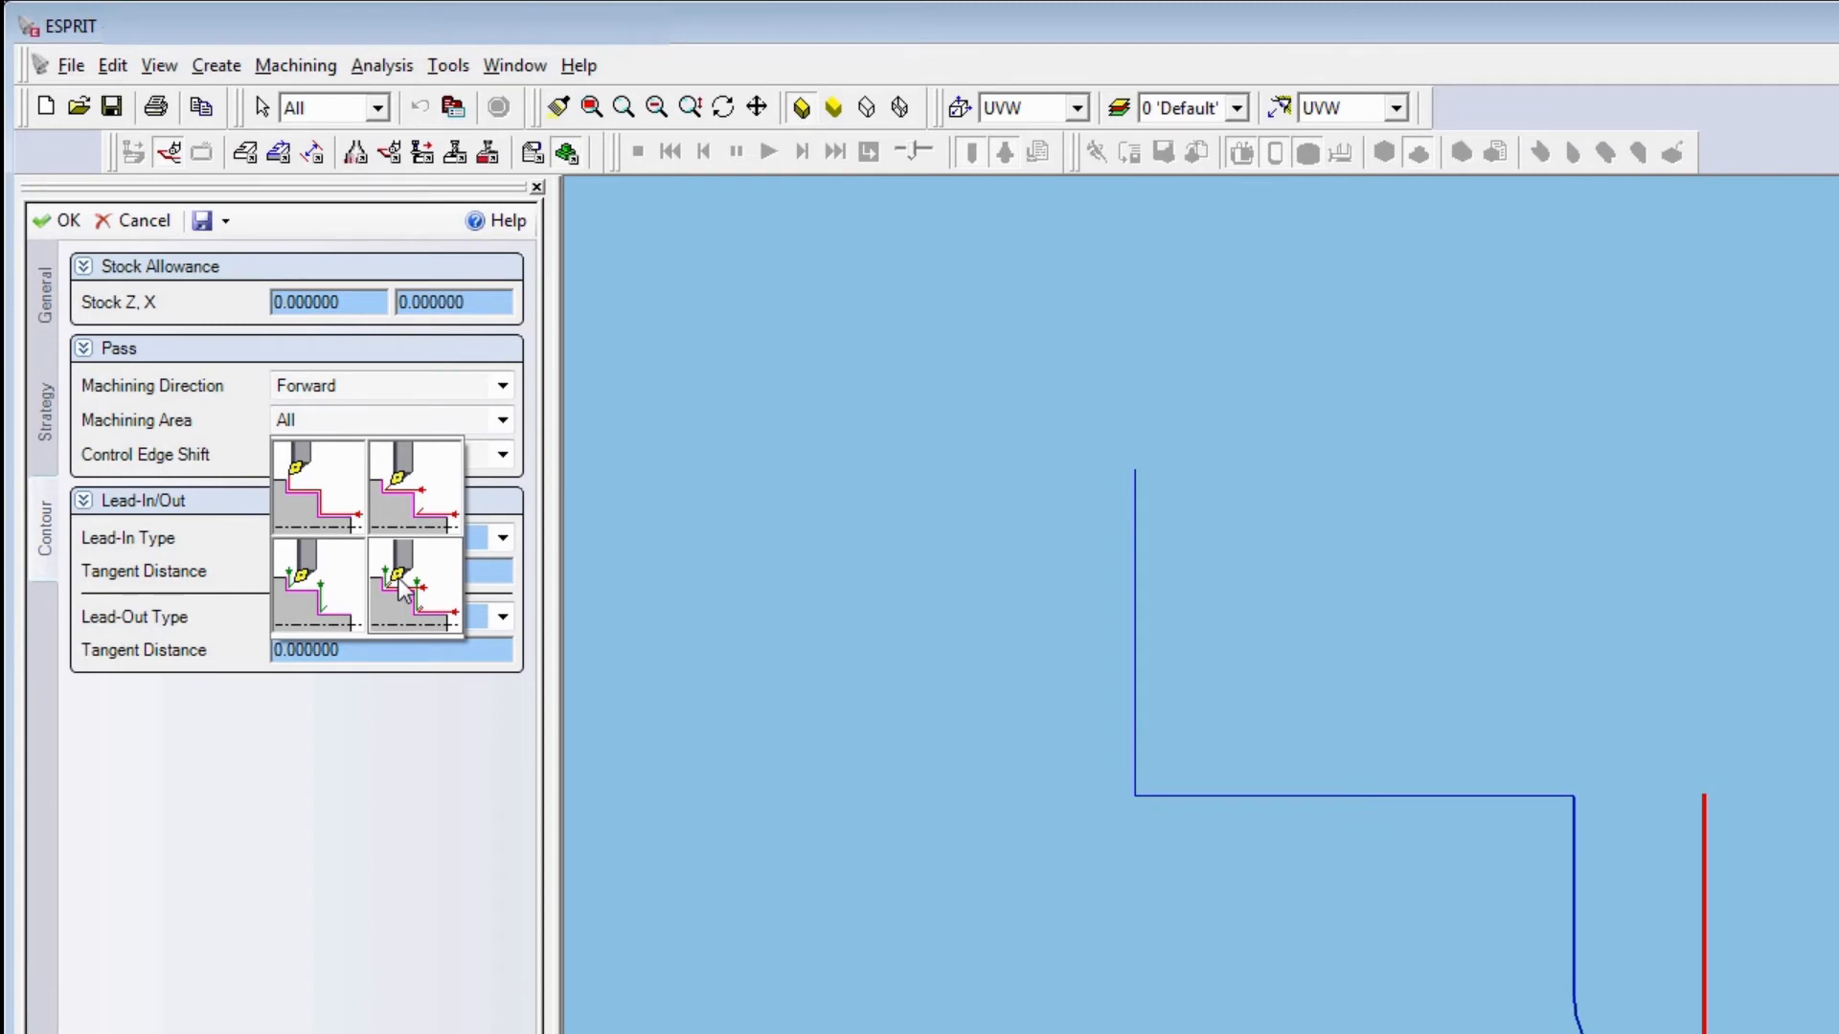
{"action": "left_click", "coordinate": [393, 420]}
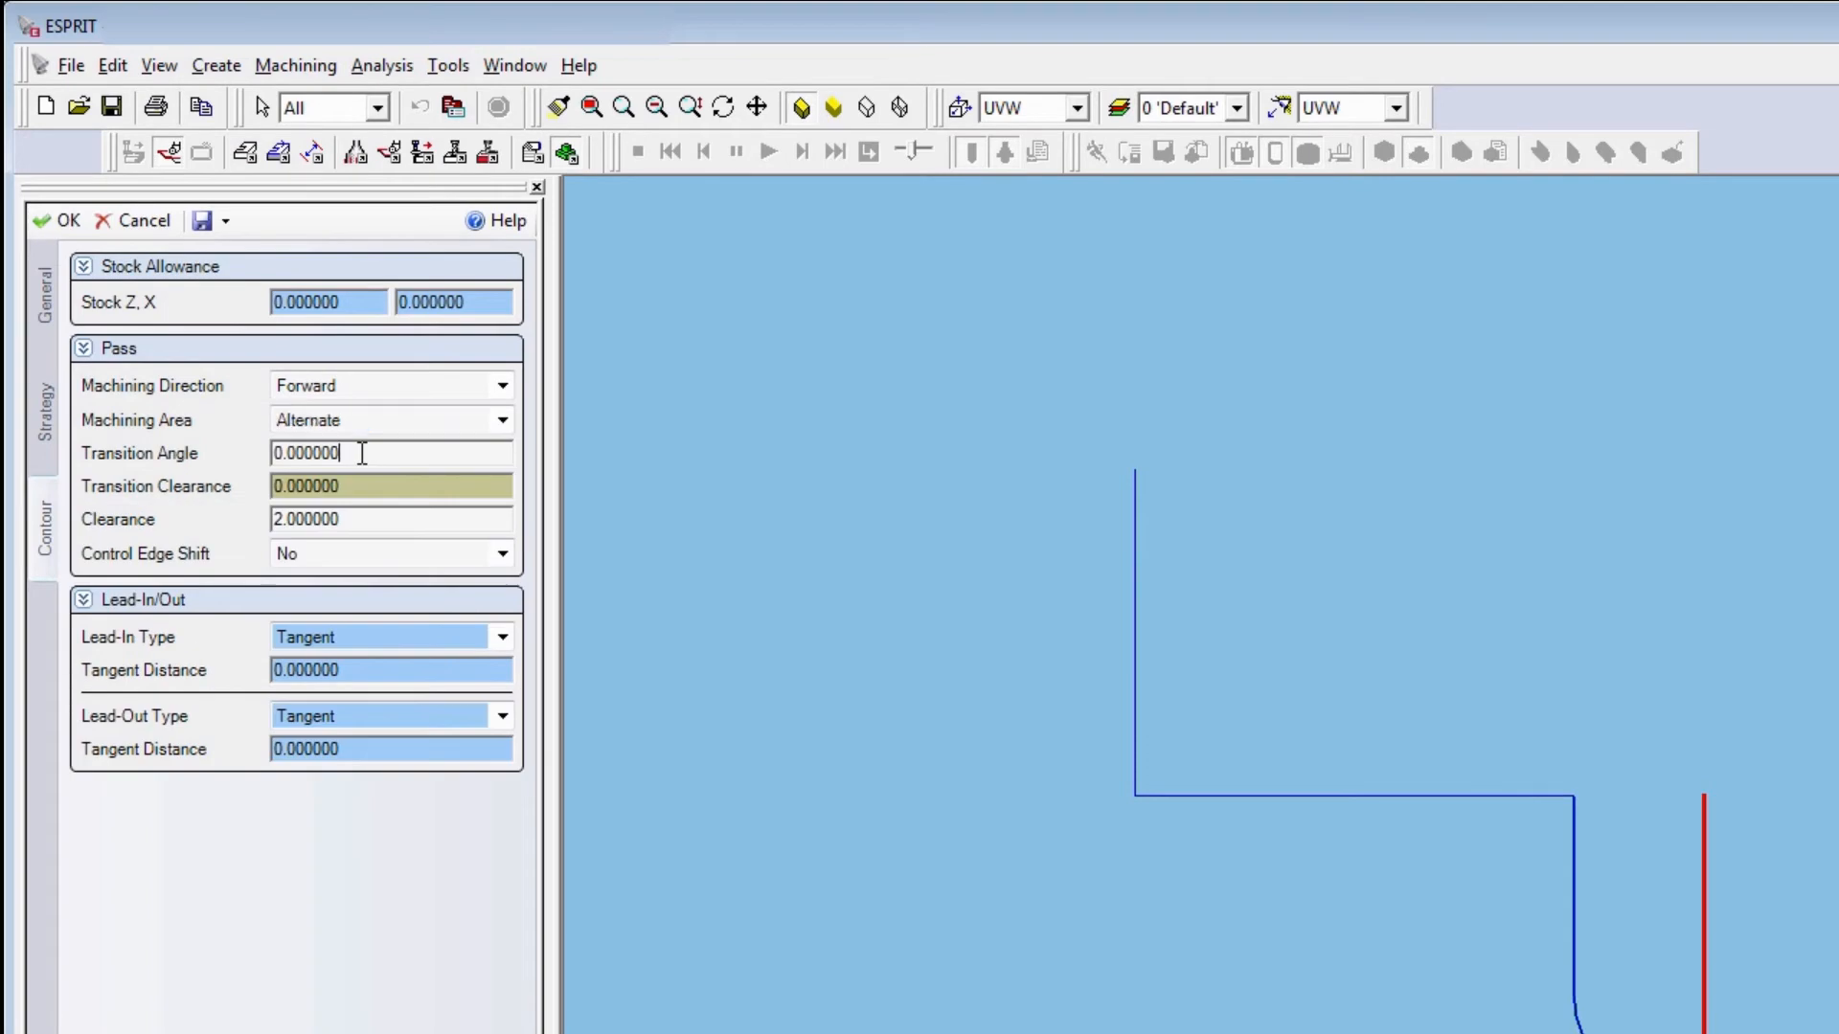
{"action": "type", "text": "90"}
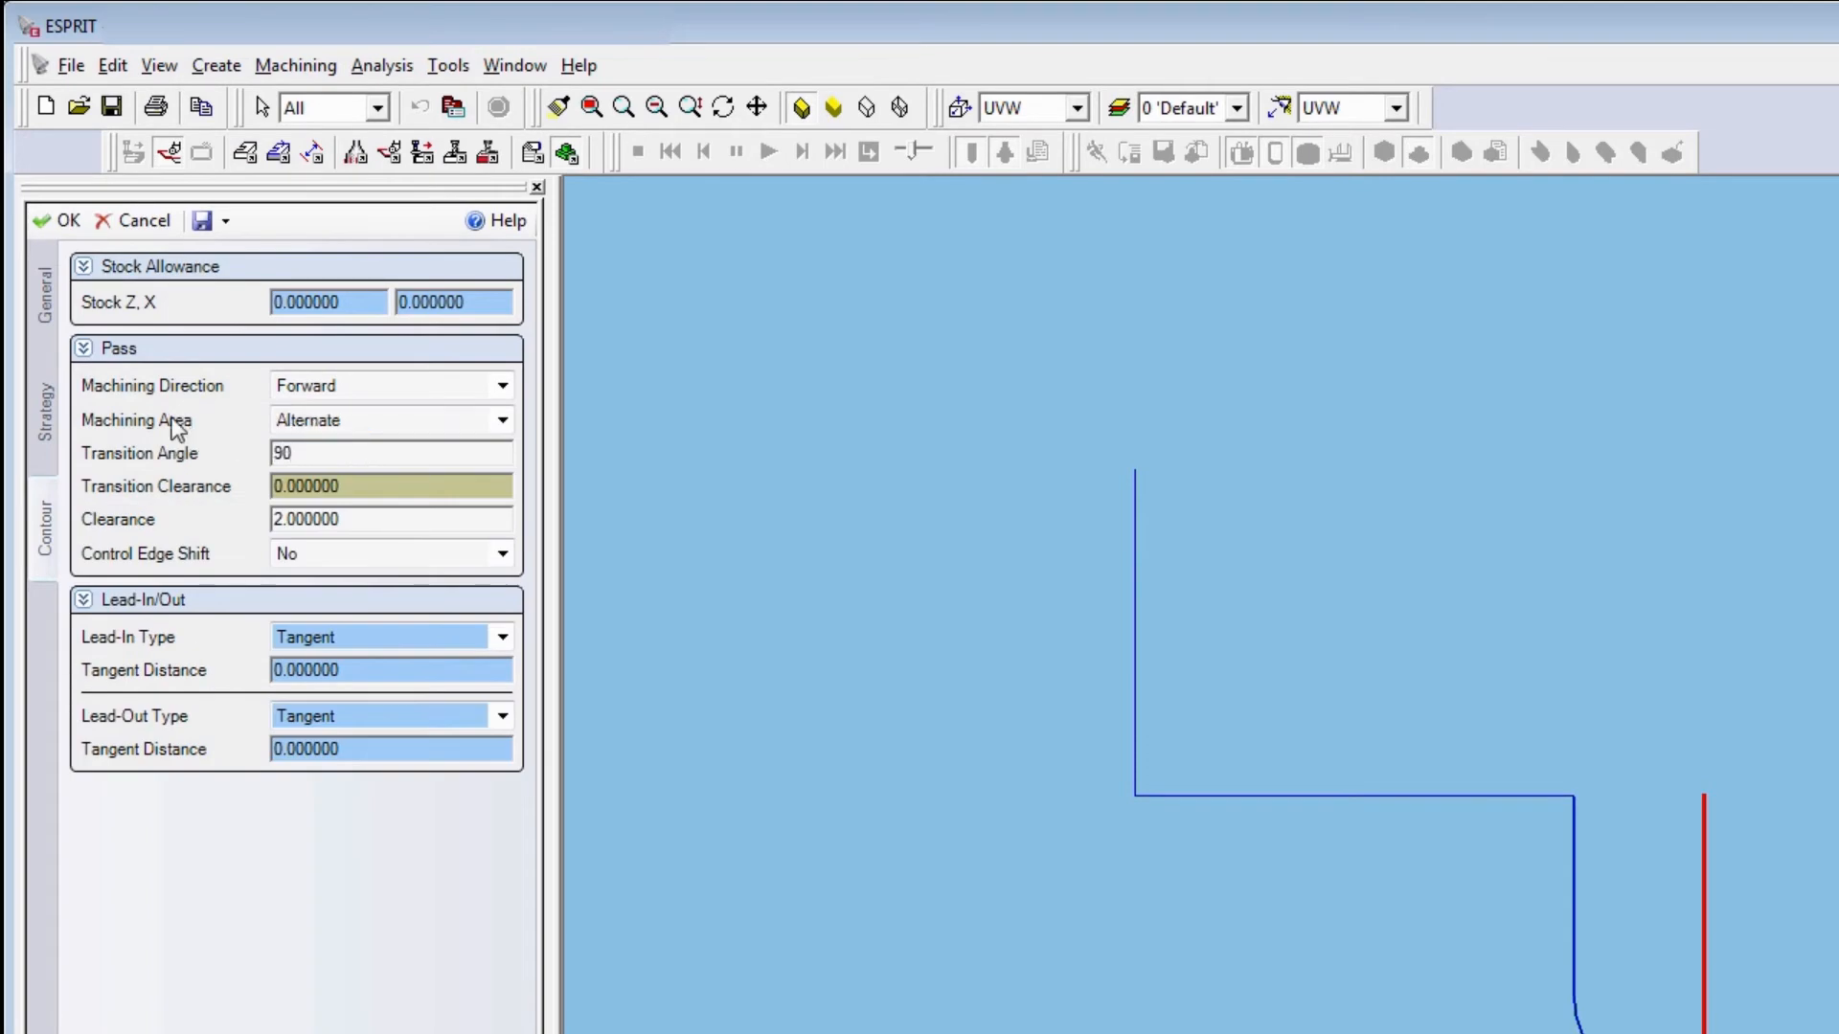
{"action": "left_click", "coordinate": [58, 220]}
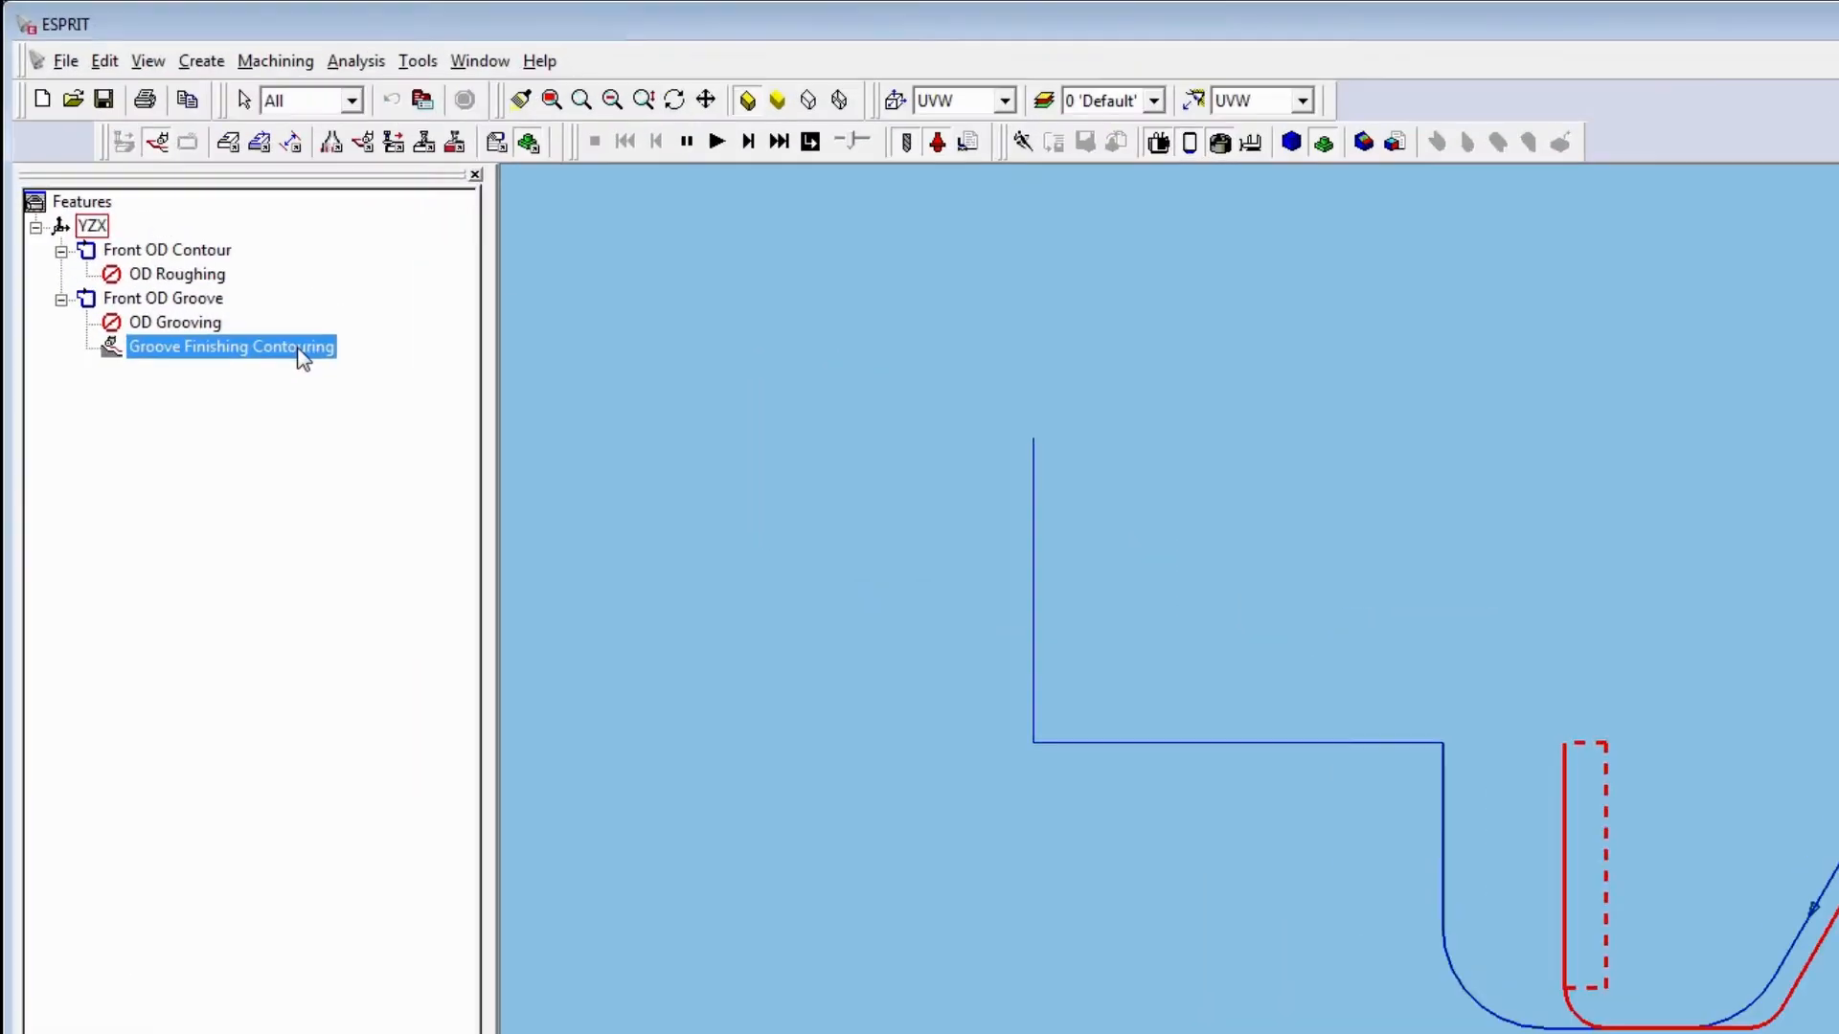
Set the groove finishing transition clearance to 1 mm and confirm
{"action": "double_click", "coordinate": [230, 346]}
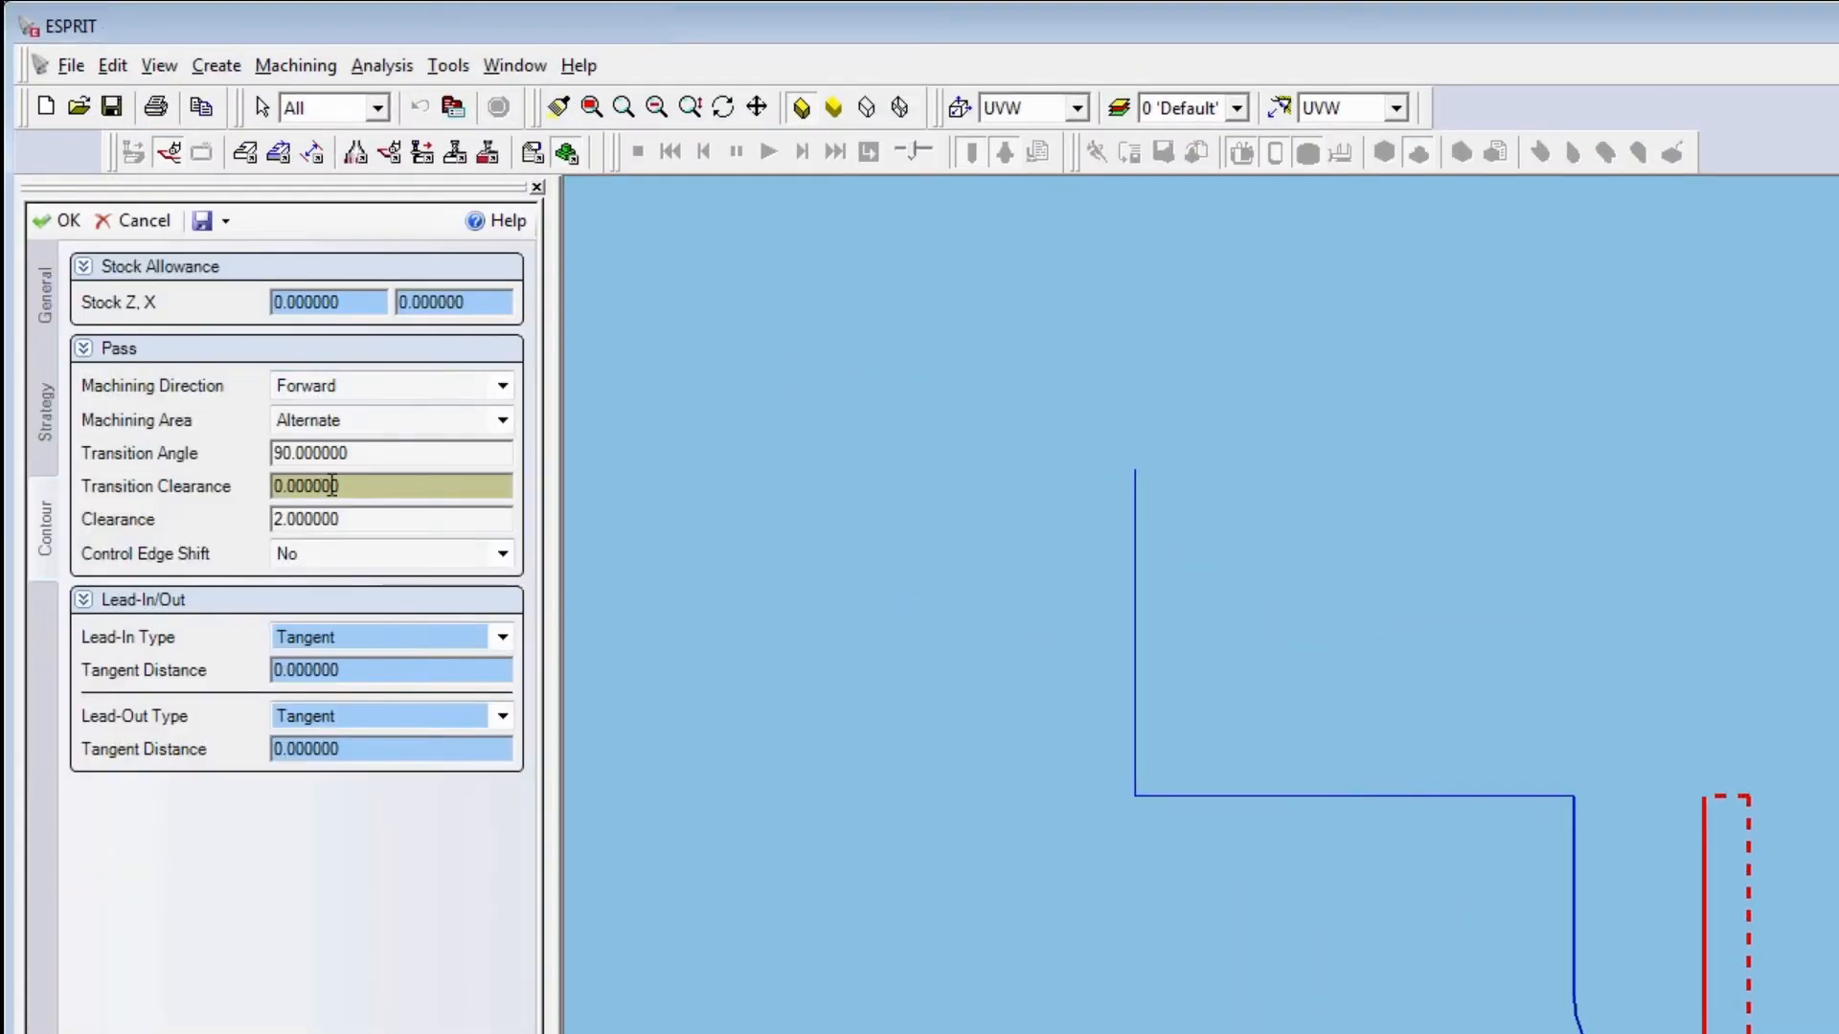
{"action": "type", "text": "1"}
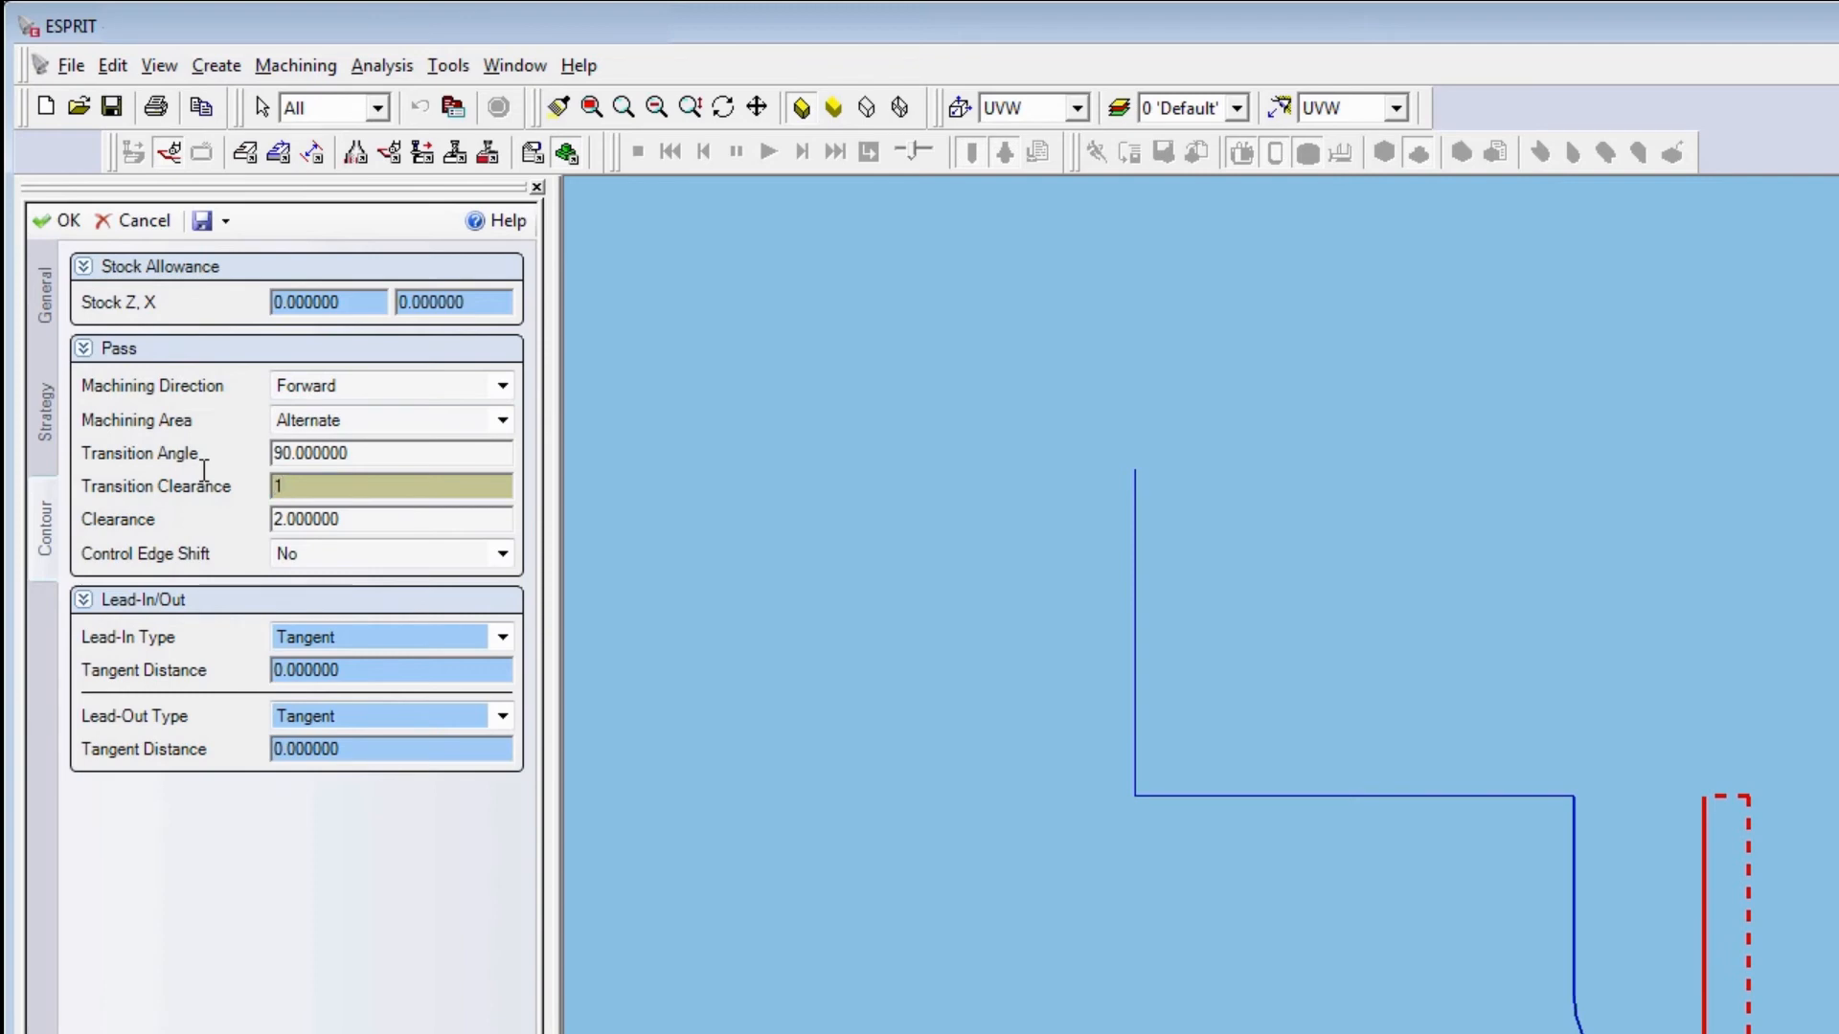
{"action": "left_click", "coordinate": [58, 220]}
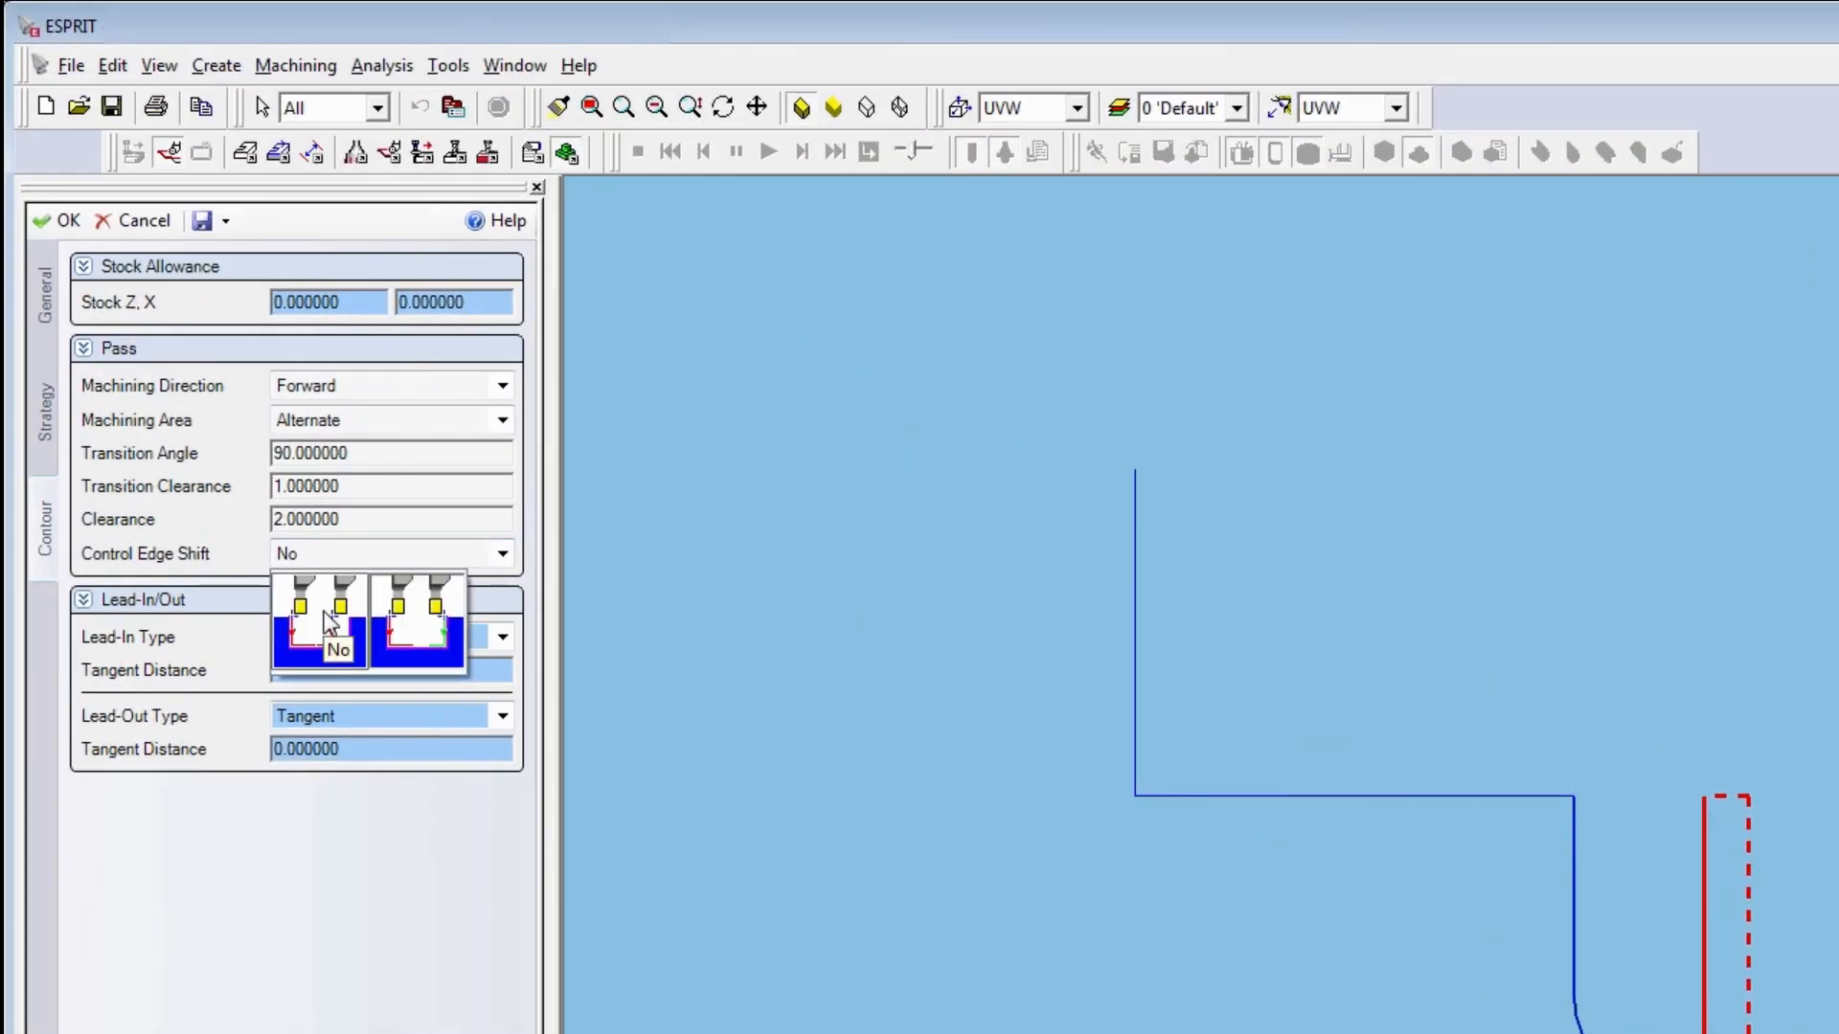
Set Control Edge Shift to Yes and confirm so the groove toolpath regenerates
{"action": "left_click", "coordinate": [387, 552]}
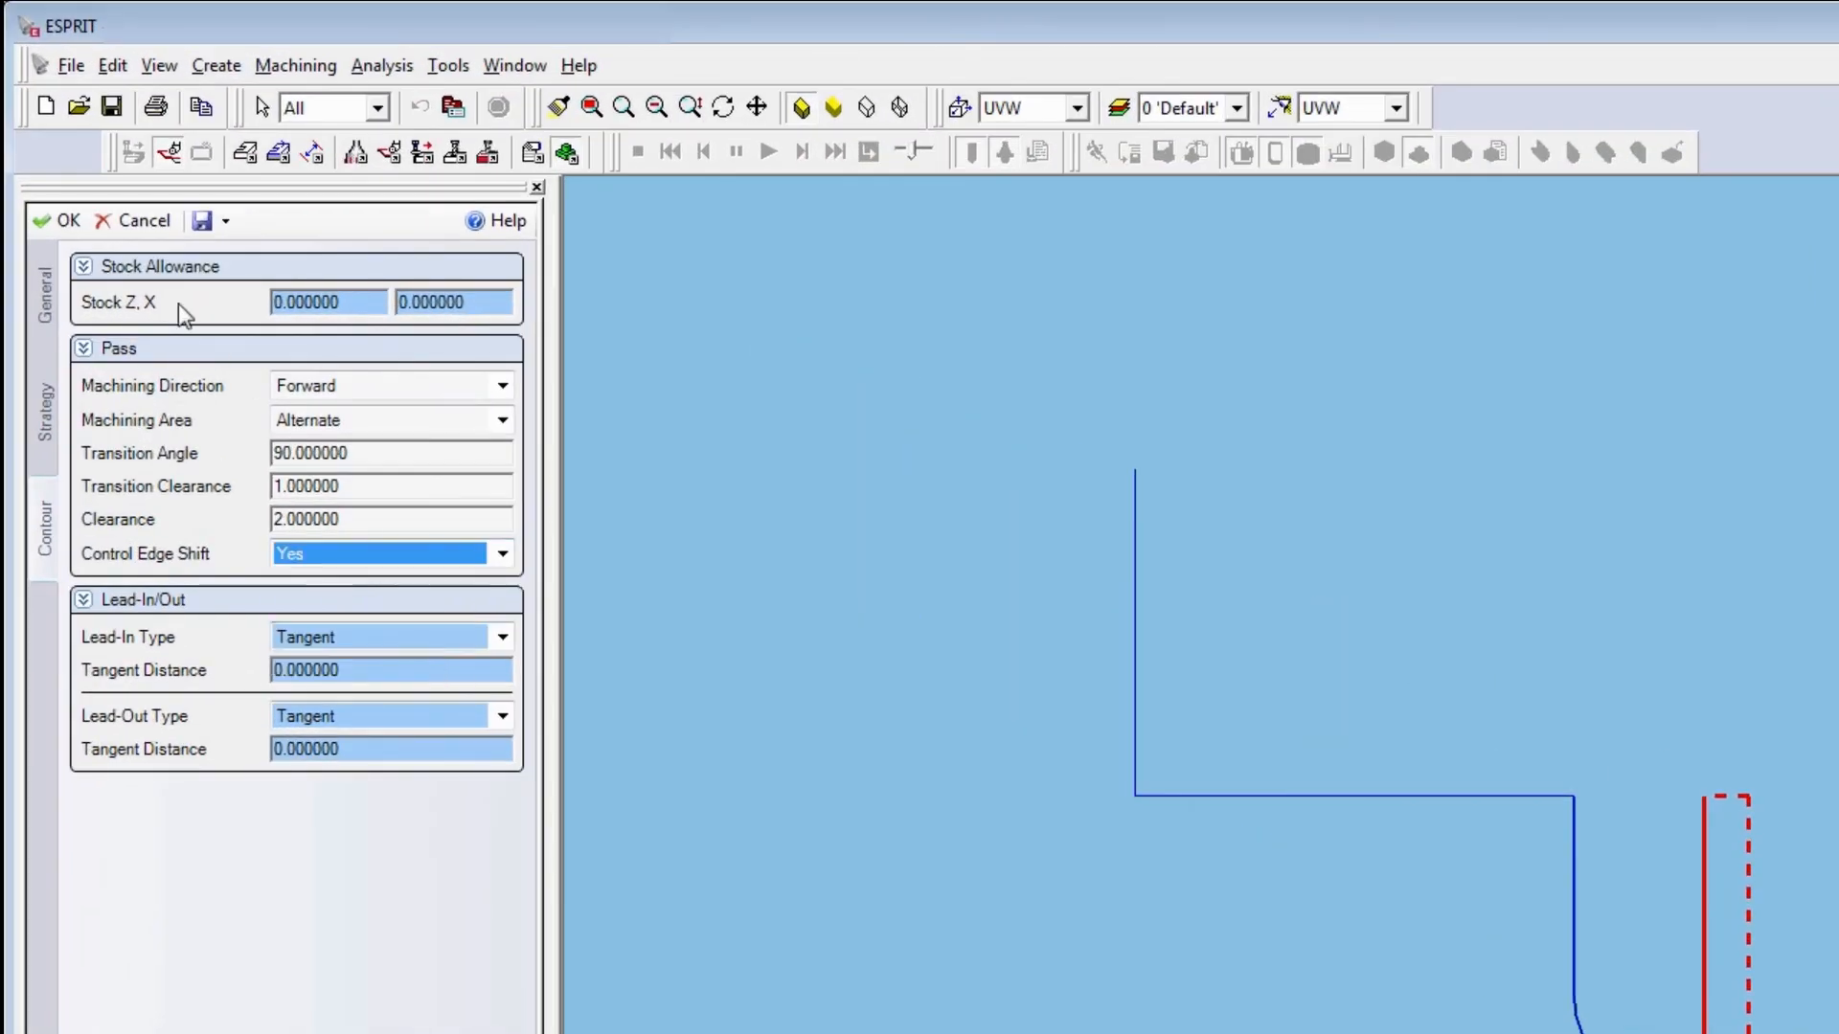
{"action": "left_click", "coordinate": [55, 220]}
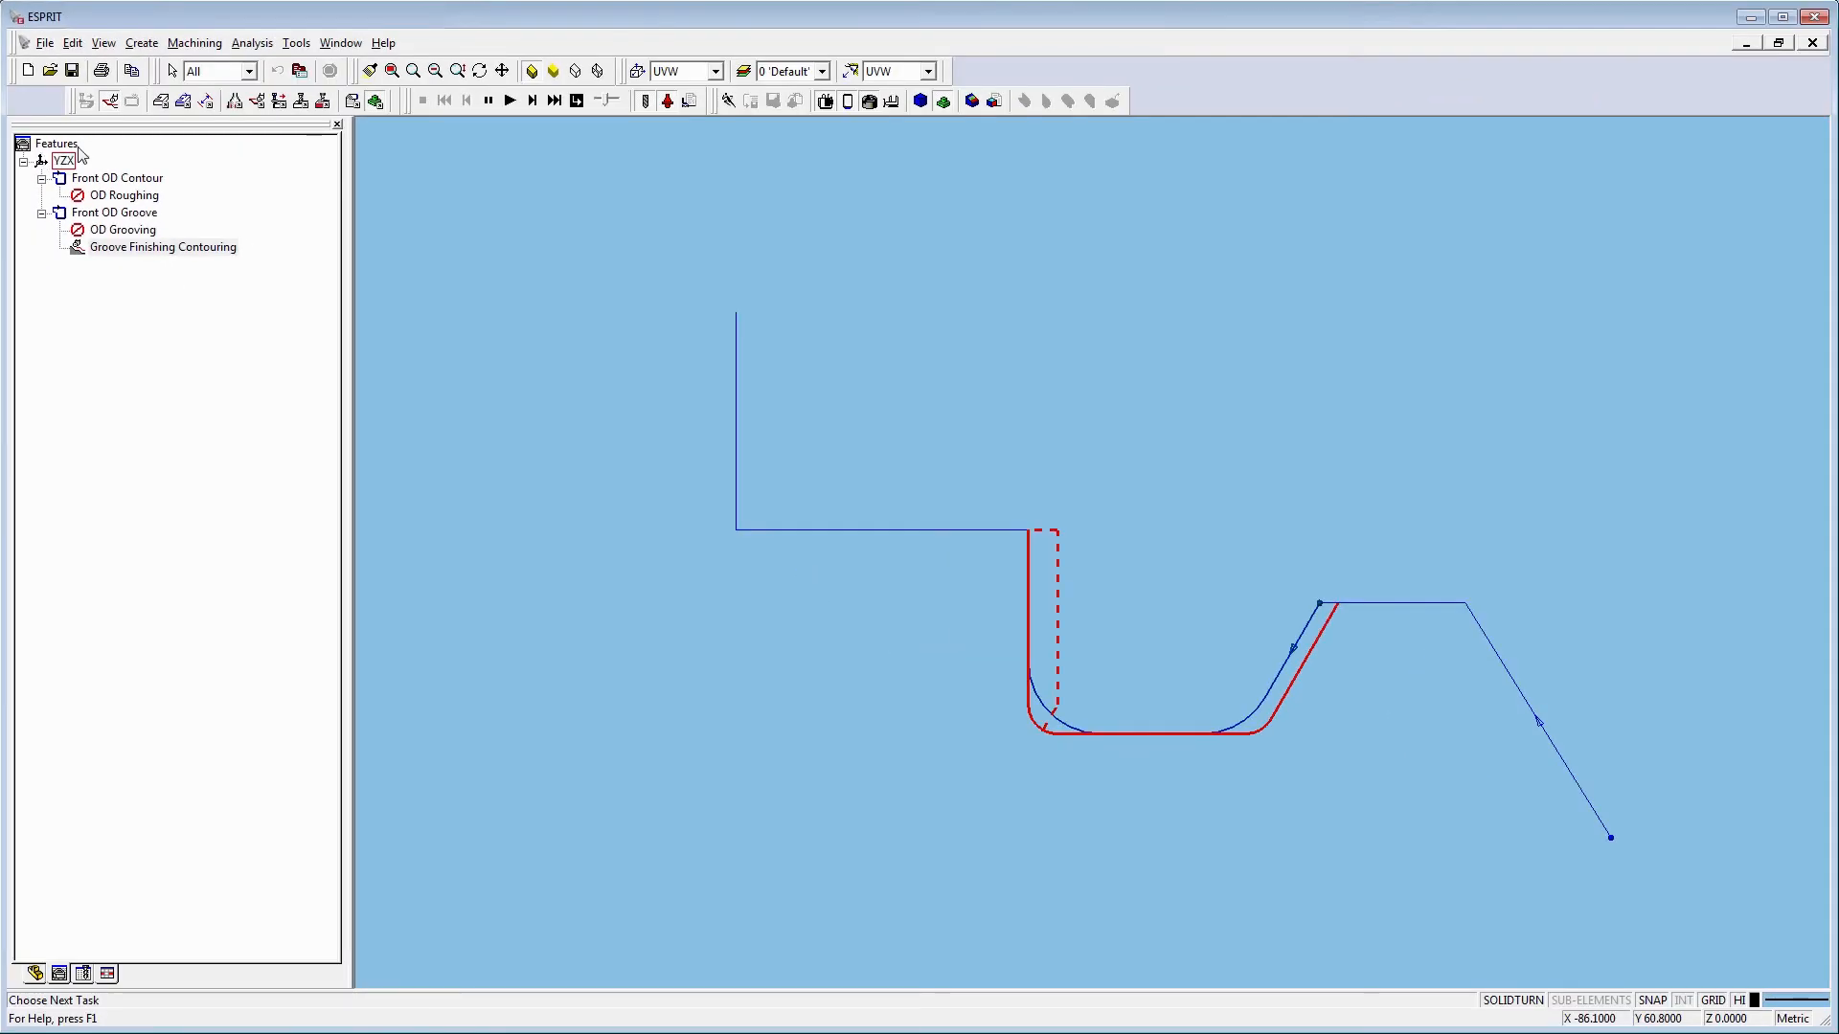